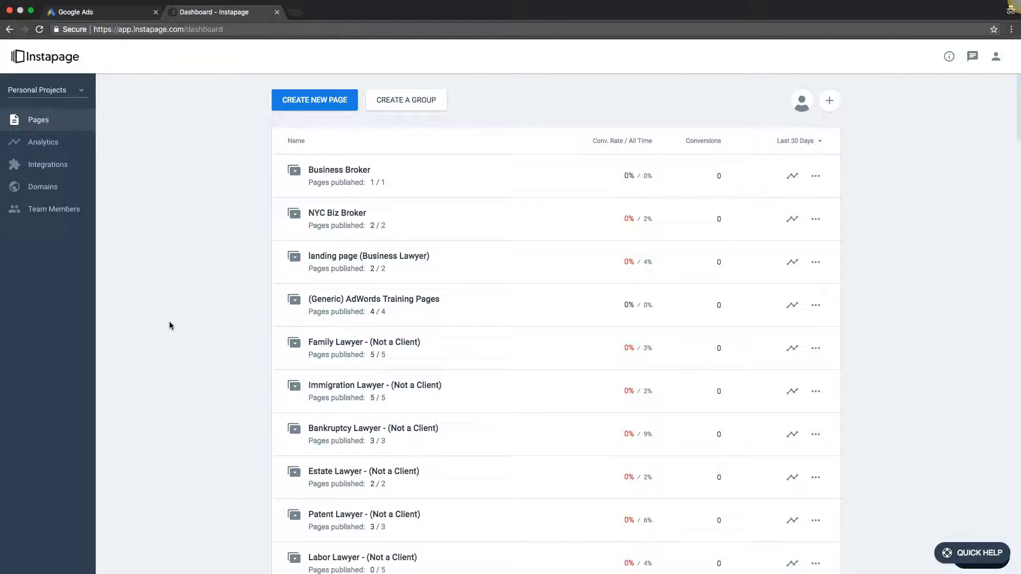
{"action": "mouse_move", "coordinate": [189, 315]}
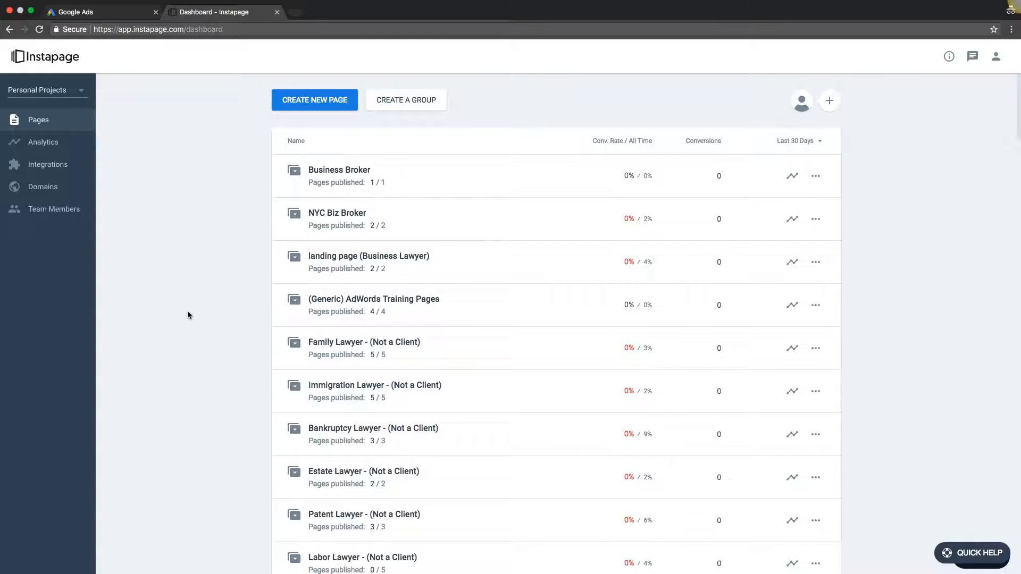
Expand the (Generic) AdWords Training Pages group to show its four landing pages.
{"action": "left_click", "coordinate": [292, 305]}
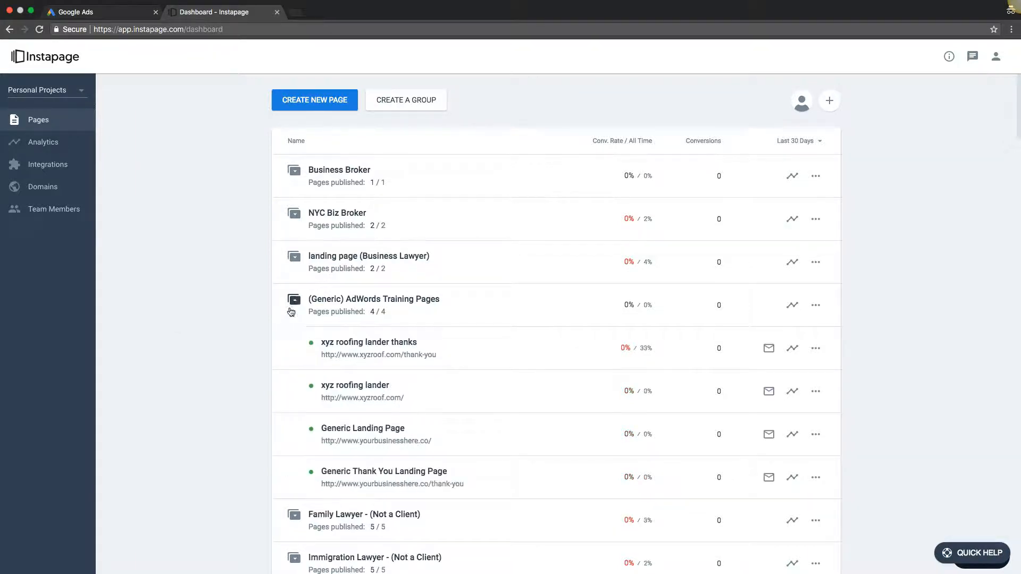
{"action": "scroll", "scroll_direction": "down", "scroll_amount": 3}
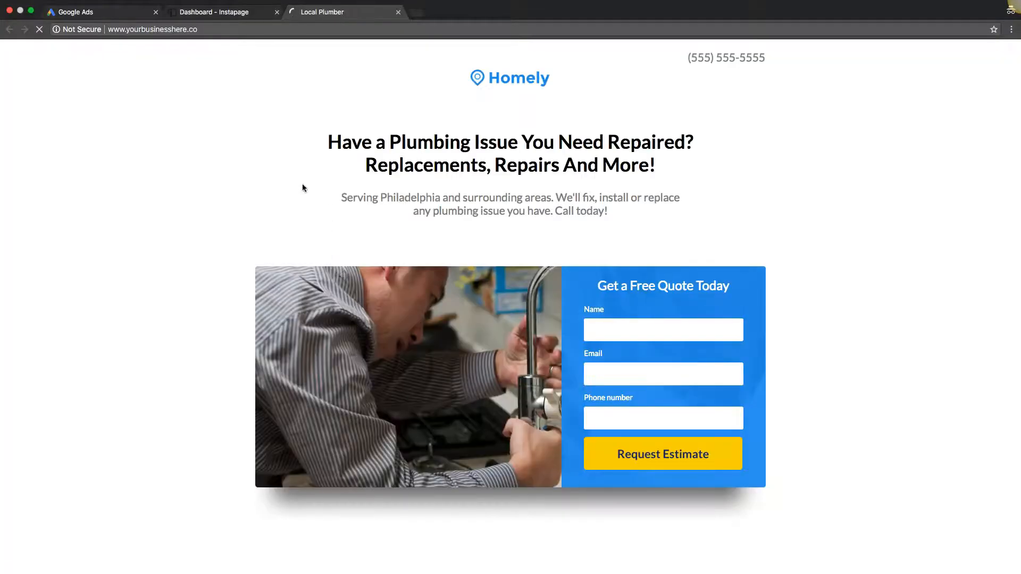
Load the published Homely Local Plumber page and highlight part of its service-area line.
{"action": "scroll", "scroll_direction": "down", "scroll_amount": 3}
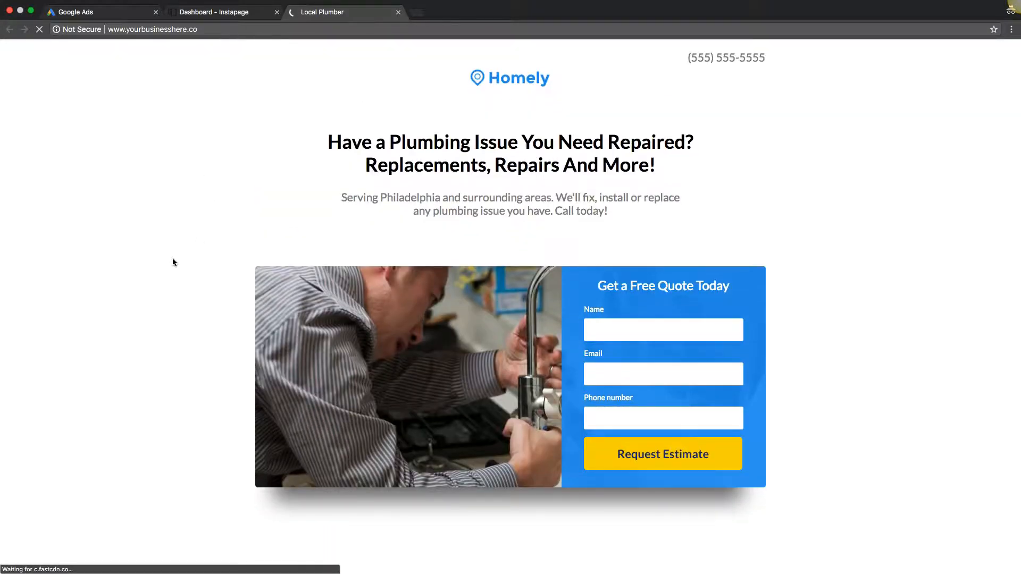
{"action": "scroll", "scroll_direction": "down", "scroll_amount": 3}
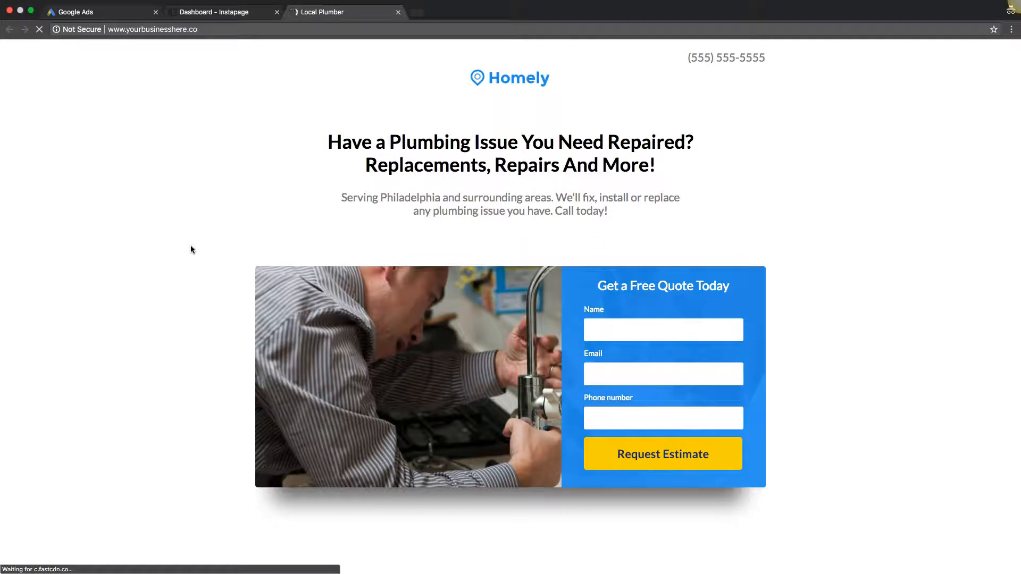
{"action": "scroll", "scroll_direction": "down", "scroll_amount": 3}
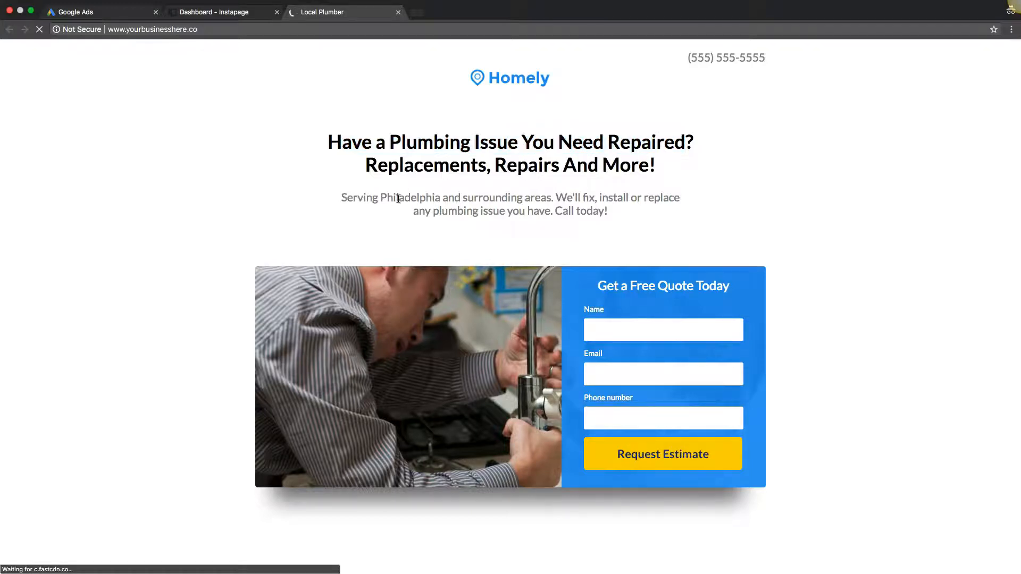
{"action": "left_click_drag", "start_coordinate": [397, 198], "coordinate": [555, 198]}
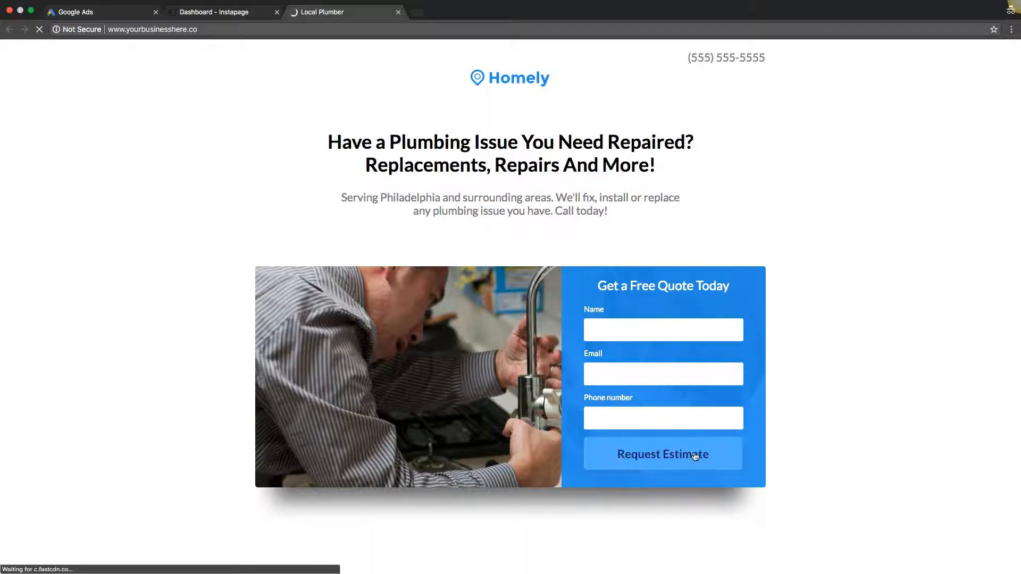
{"action": "scroll", "scroll_direction": "down", "scroll_amount": 3}
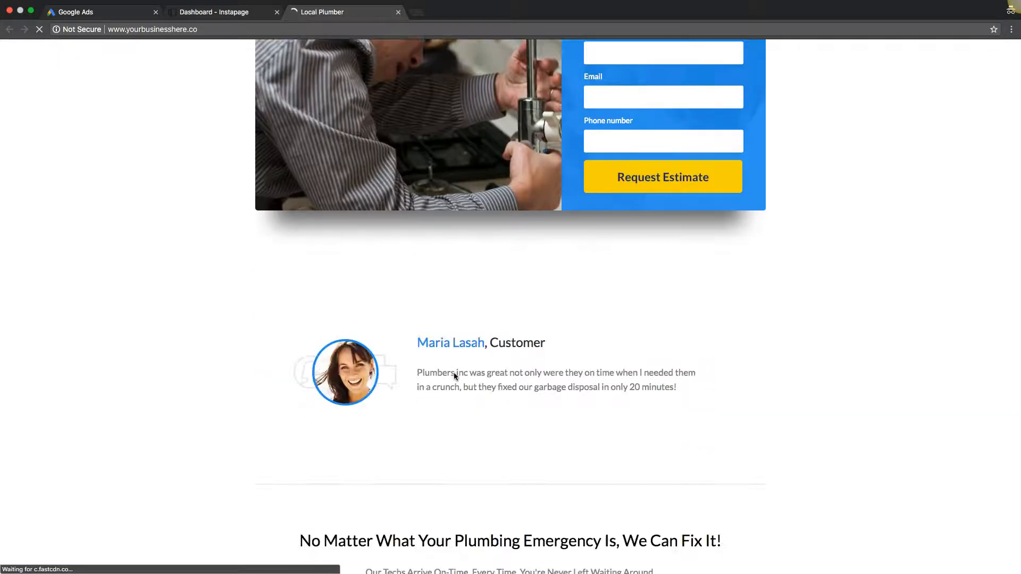
{"action": "scroll", "scroll_direction": "down", "scroll_amount": 3}
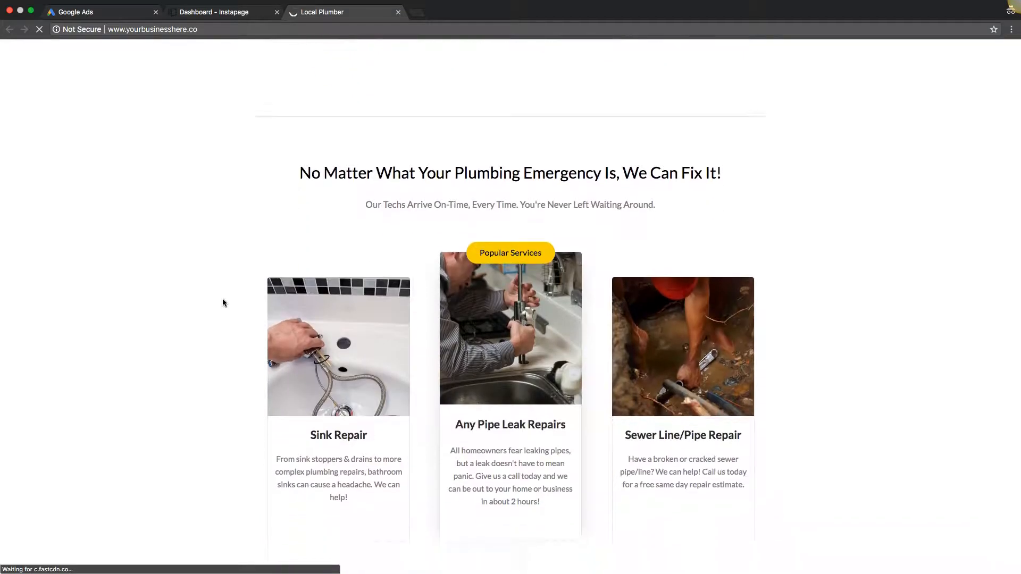
{"action": "scroll", "scroll_direction": "down", "scroll_amount": 3}
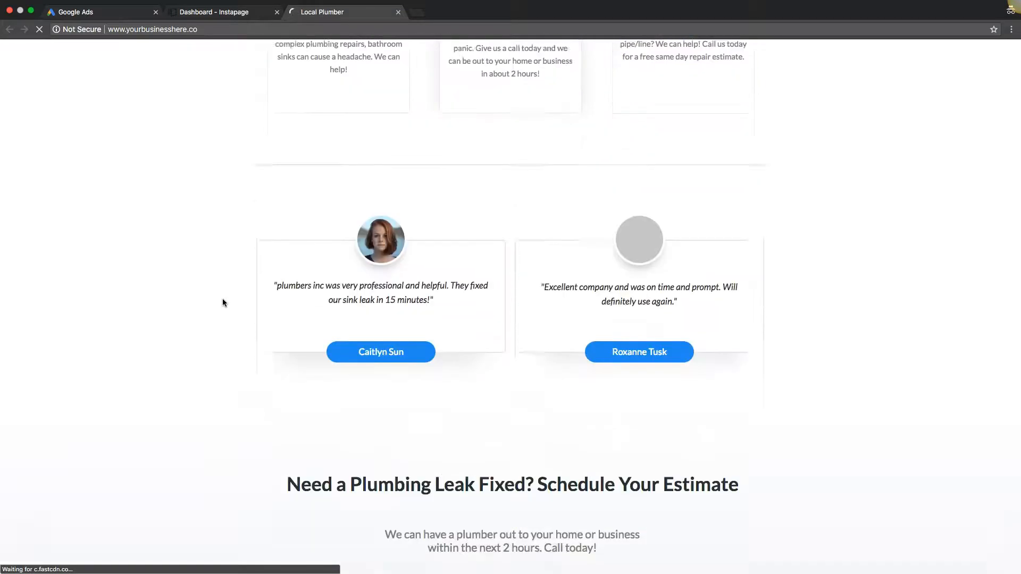
{"action": "scroll", "scroll_direction": "down", "scroll_amount": 3}
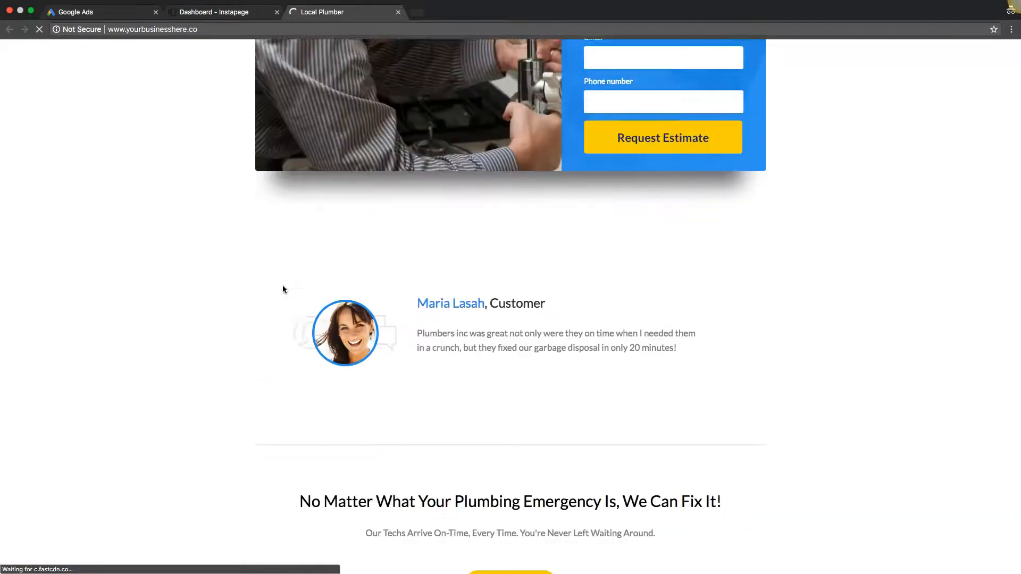
{"action": "scroll", "scroll_direction": "down", "scroll_amount": 3}
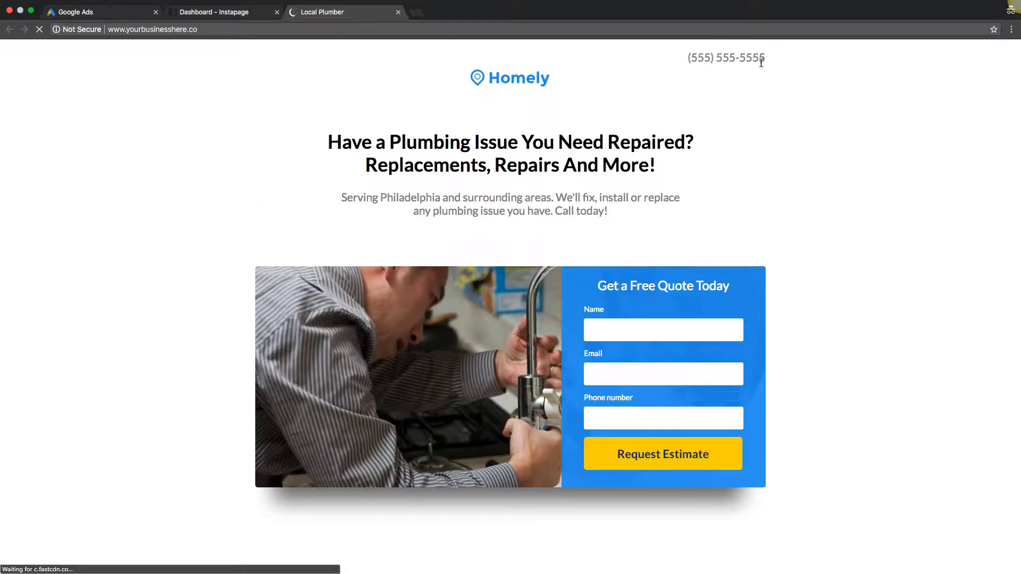
{"action": "scroll", "scroll_direction": "down", "scroll_amount": 3}
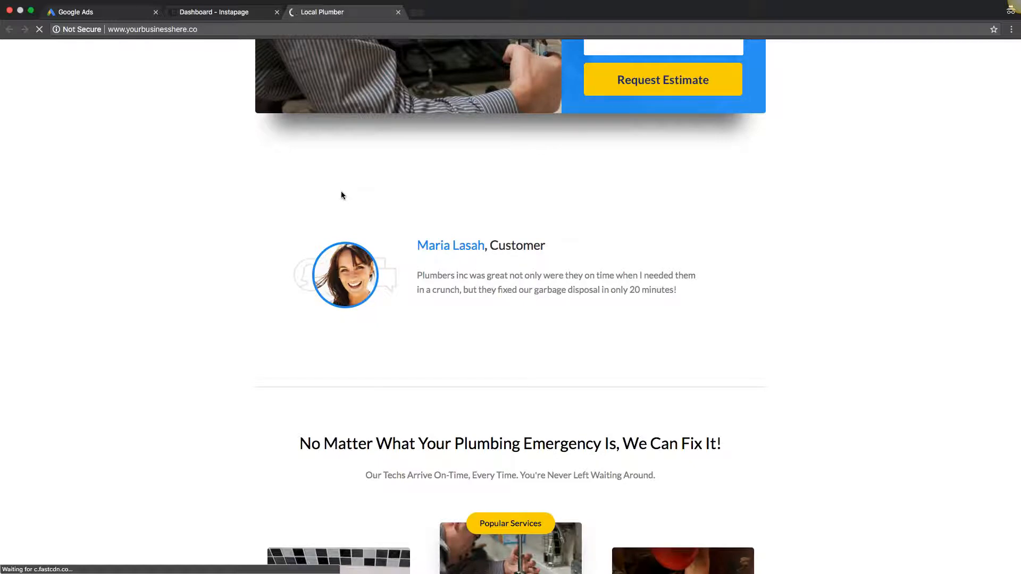
{"action": "mouse_move", "coordinate": [345, 195]}
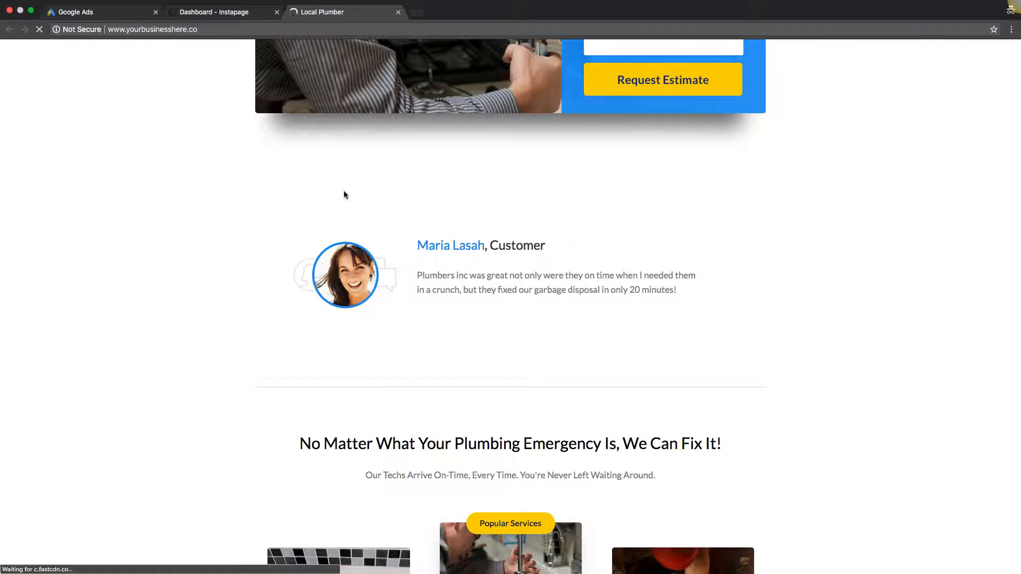
{"action": "mouse_move", "coordinate": [337, 174]}
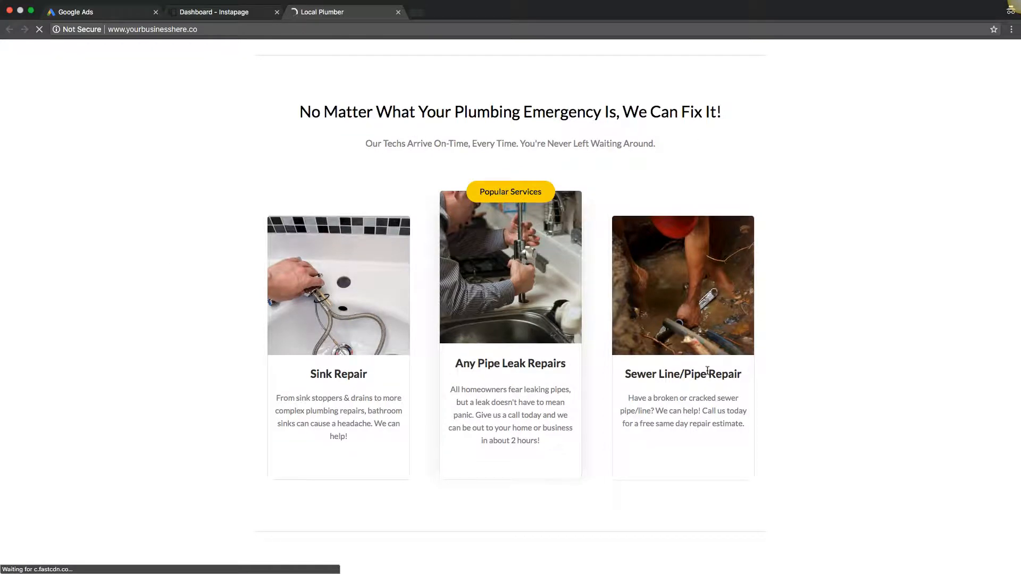
{"action": "scroll", "scroll_direction": "down", "scroll_amount": 3}
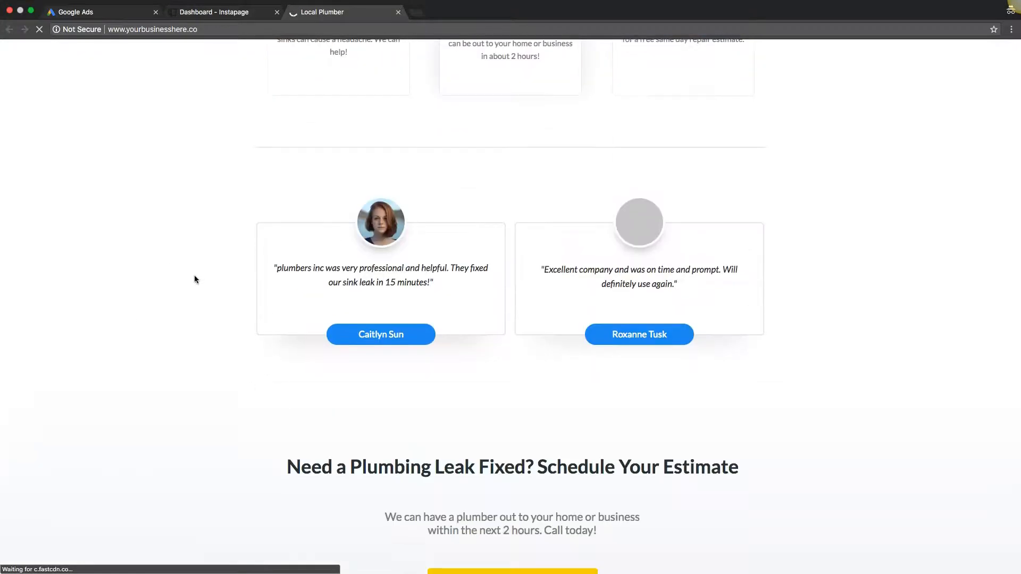
{"action": "scroll", "scroll_direction": "down", "scroll_amount": 3}
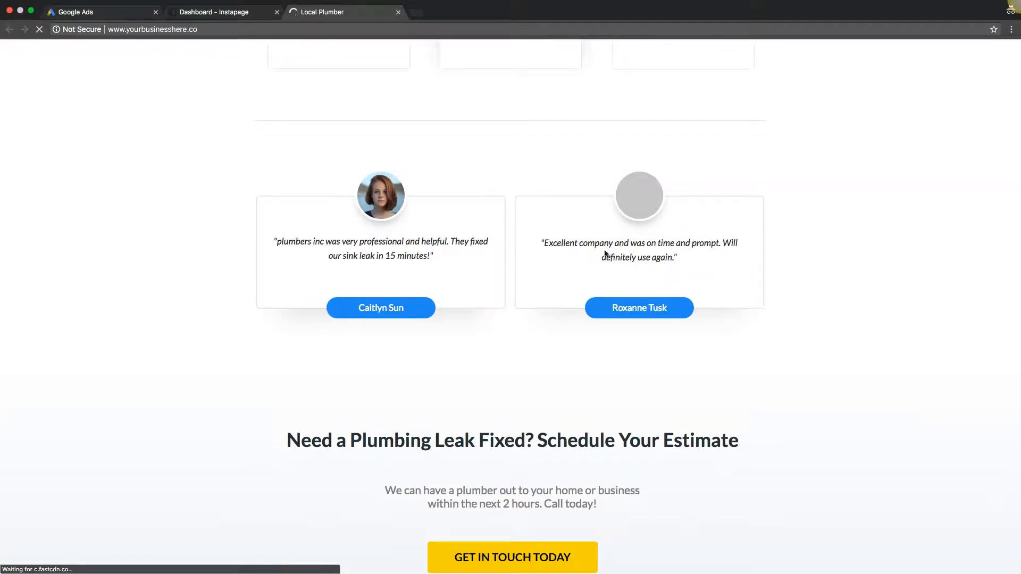
{"action": "mouse_move", "coordinate": [500, 226]}
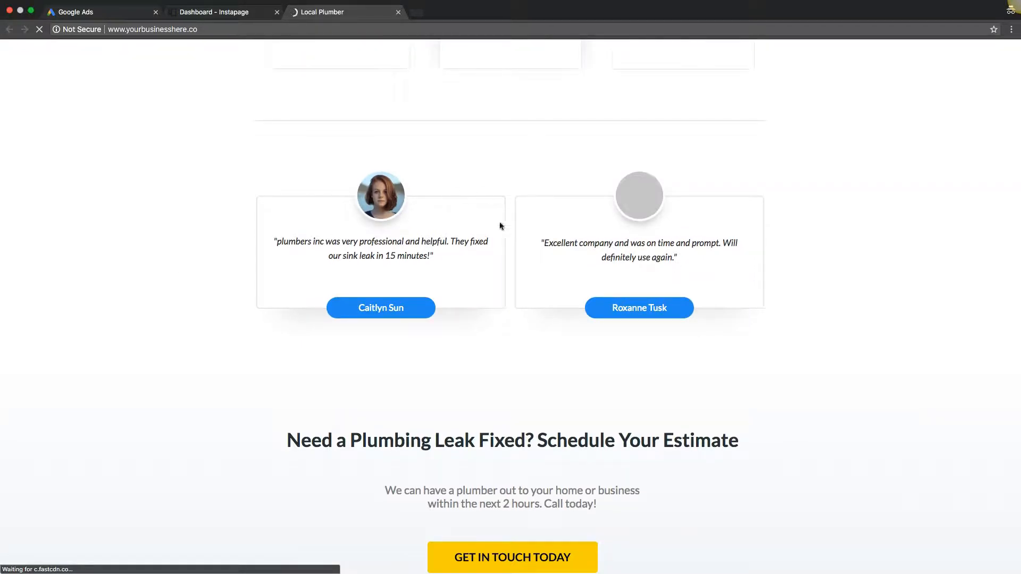
{"action": "scroll", "scroll_direction": "down", "scroll_amount": 3}
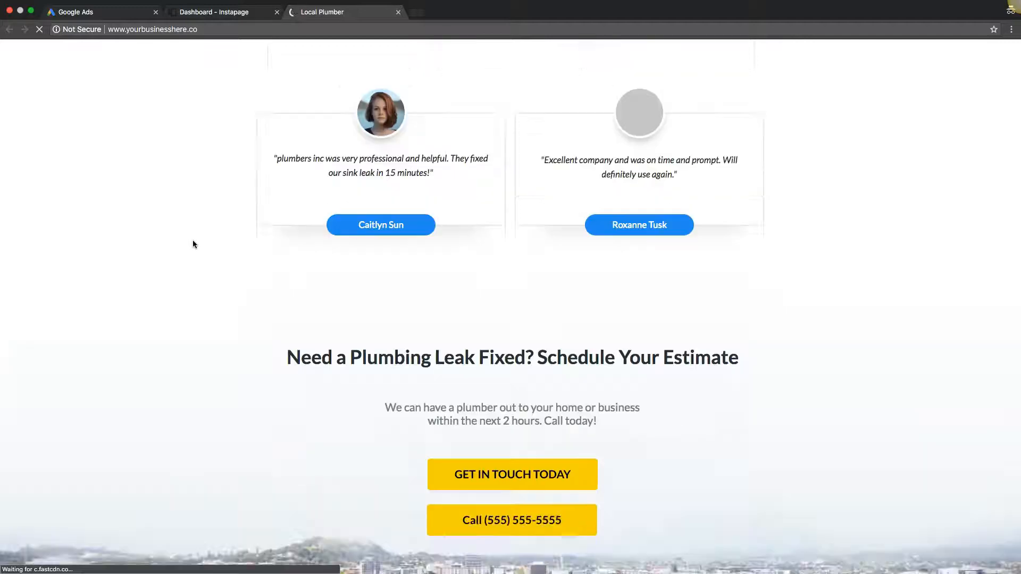
{"action": "scroll", "scroll_direction": "down", "scroll_amount": 3}
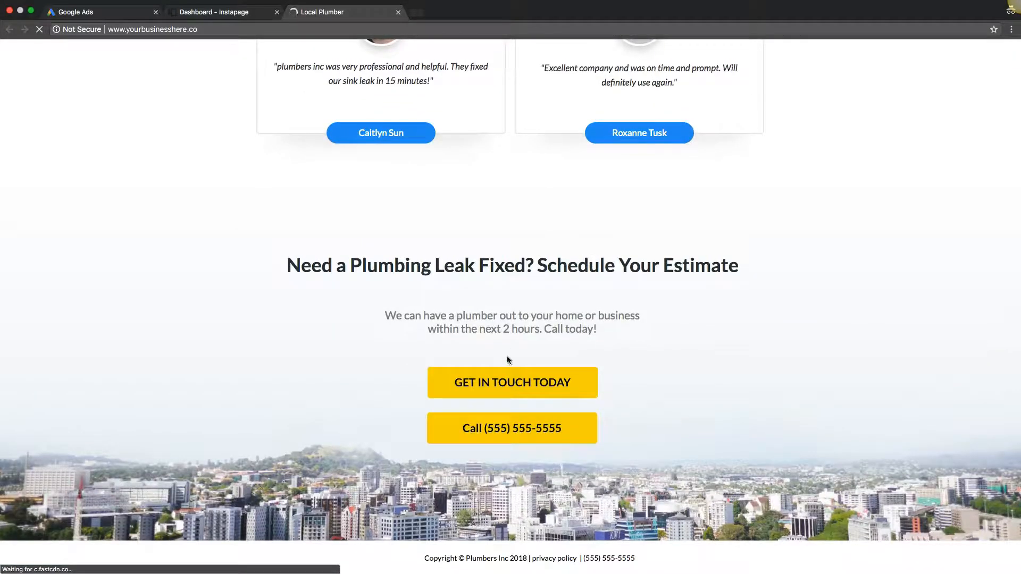
{"action": "mouse_move", "coordinate": [390, 338]}
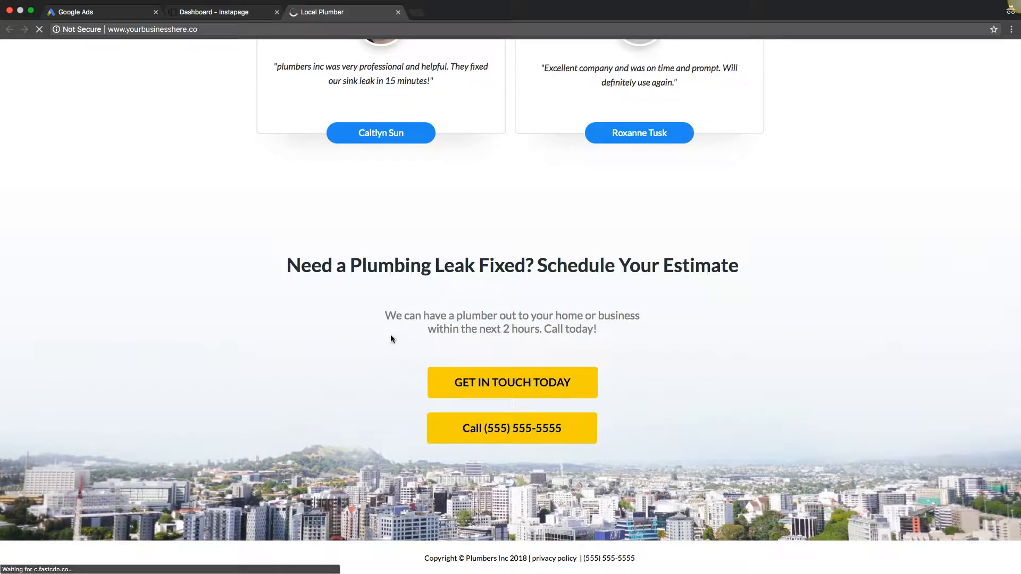
{"action": "mouse_move", "coordinate": [253, 228]}
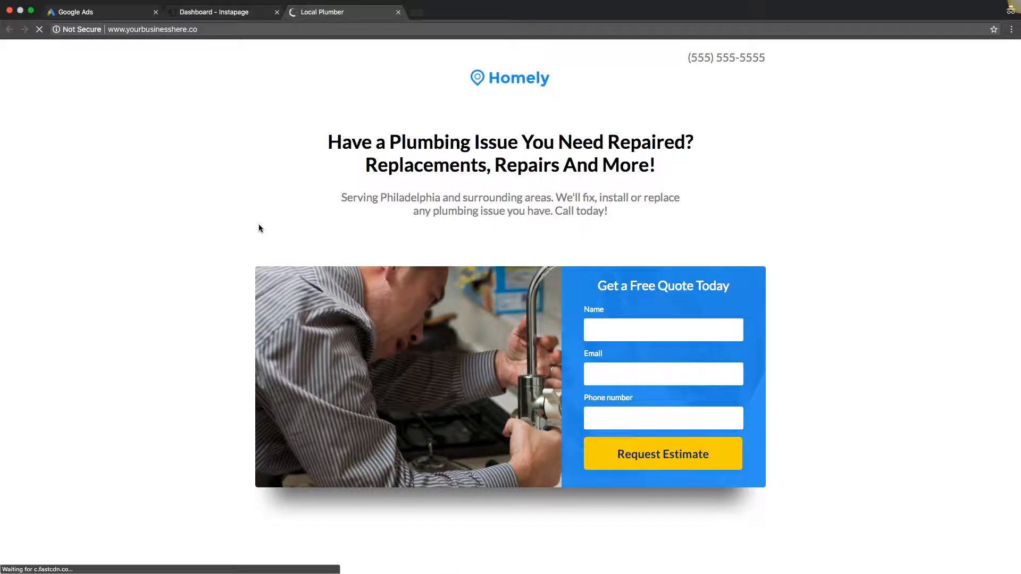
{"action": "mouse_move", "coordinate": [254, 204]}
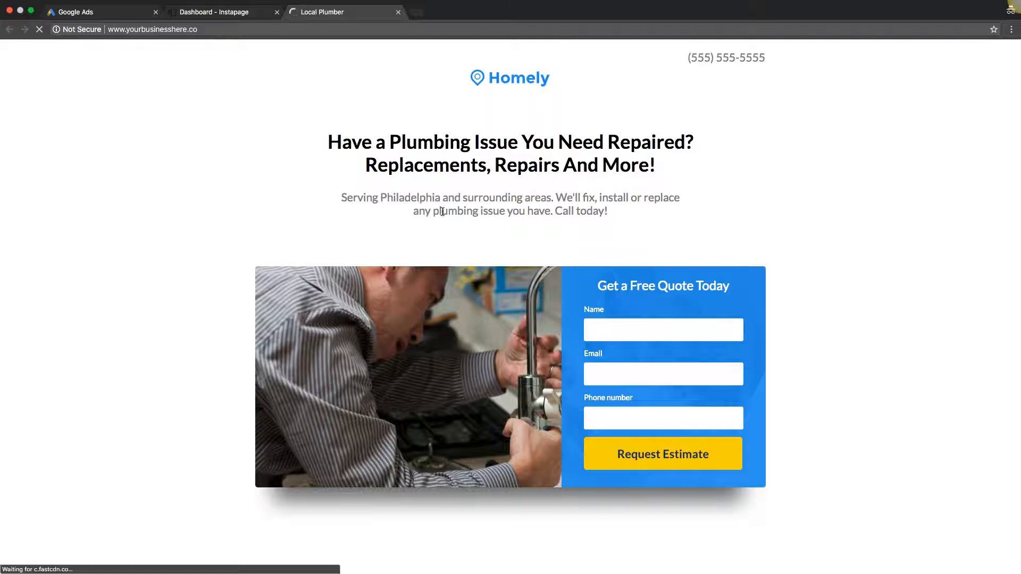
Select 'Philadelphia' in the service-area line and review down past the testimonials.
{"action": "double_click", "coordinate": [408, 198]}
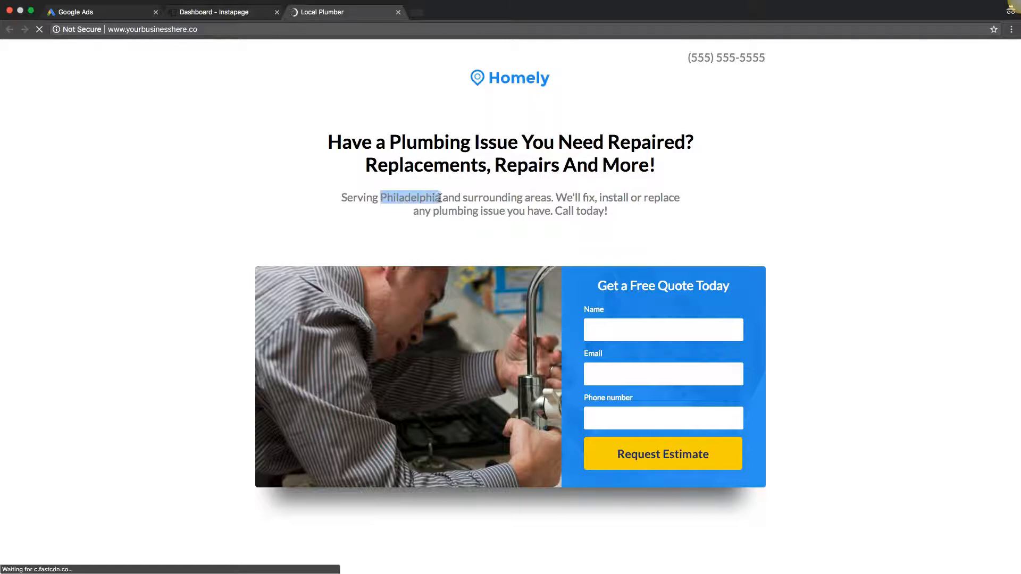
{"action": "scroll", "scroll_direction": "down", "scroll_amount": 3}
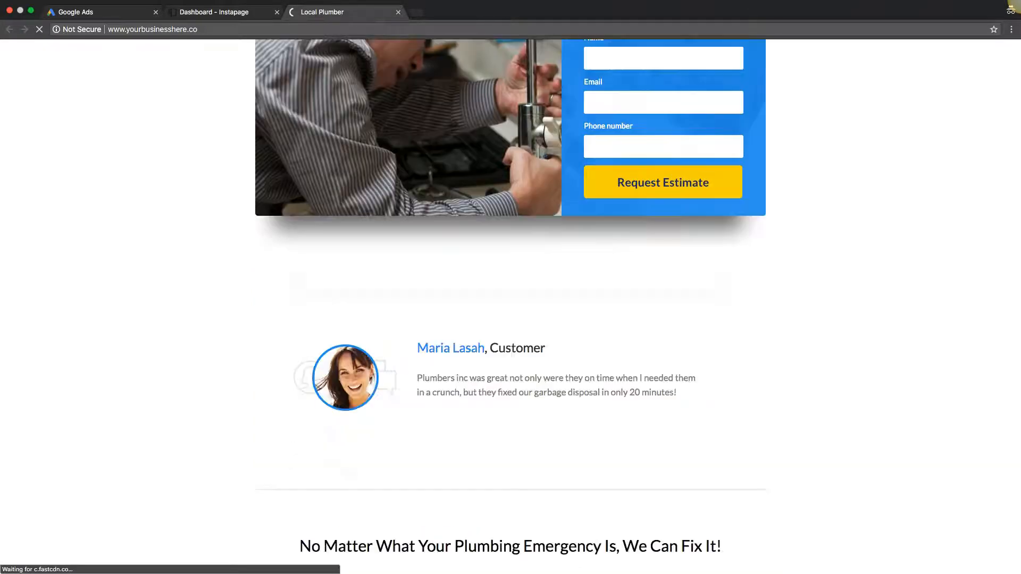
{"action": "scroll", "scroll_direction": "down", "scroll_amount": 3}
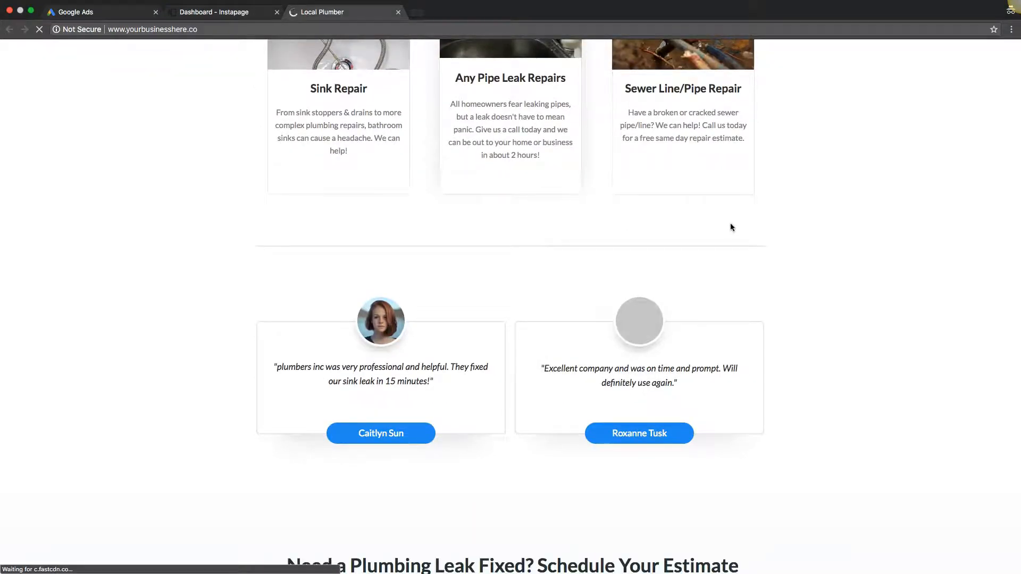
{"action": "mouse_move", "coordinate": [557, 236]}
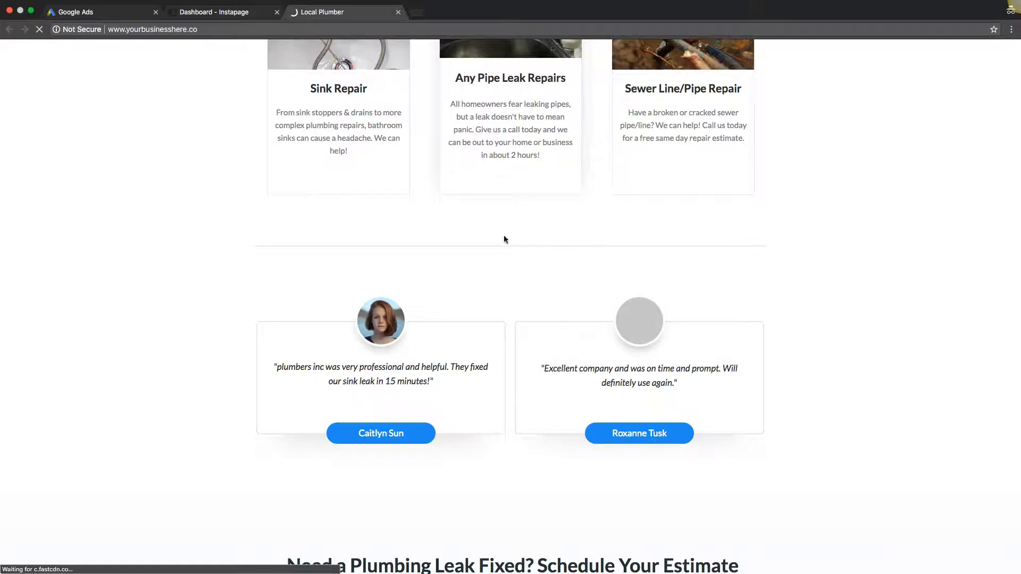
Continue to the closing estimate section, then return to the Popular Services cards.
{"action": "scroll", "scroll_direction": "down", "scroll_amount": 3}
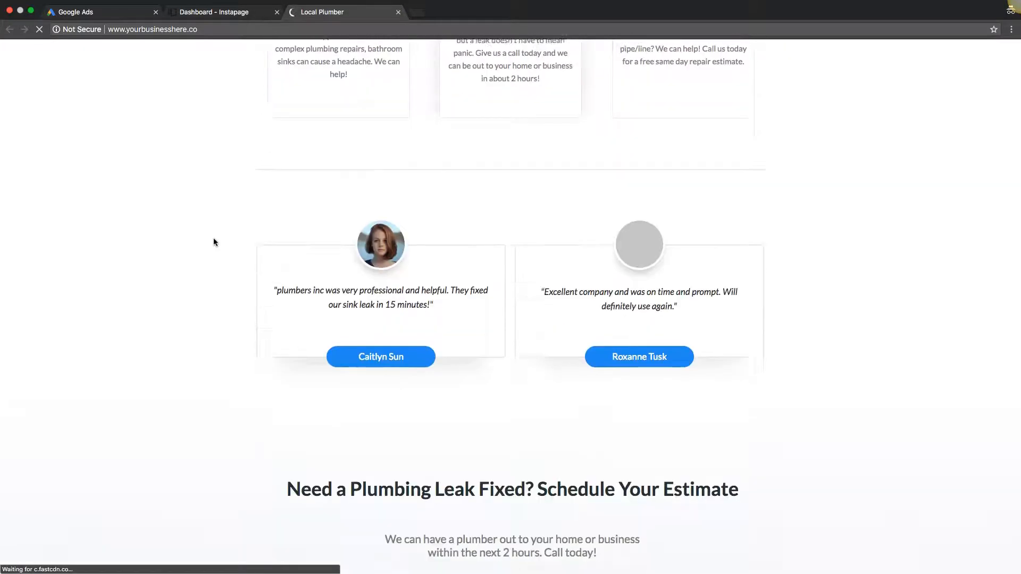
{"action": "scroll", "scroll_direction": "down", "scroll_amount": 3}
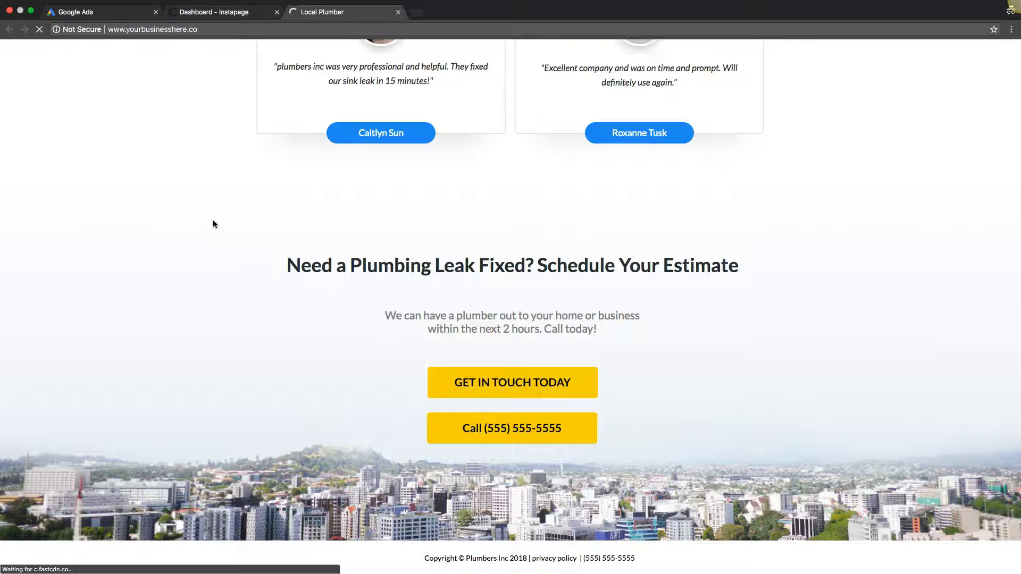
{"action": "scroll", "scroll_direction": "up", "scroll_amount": 3}
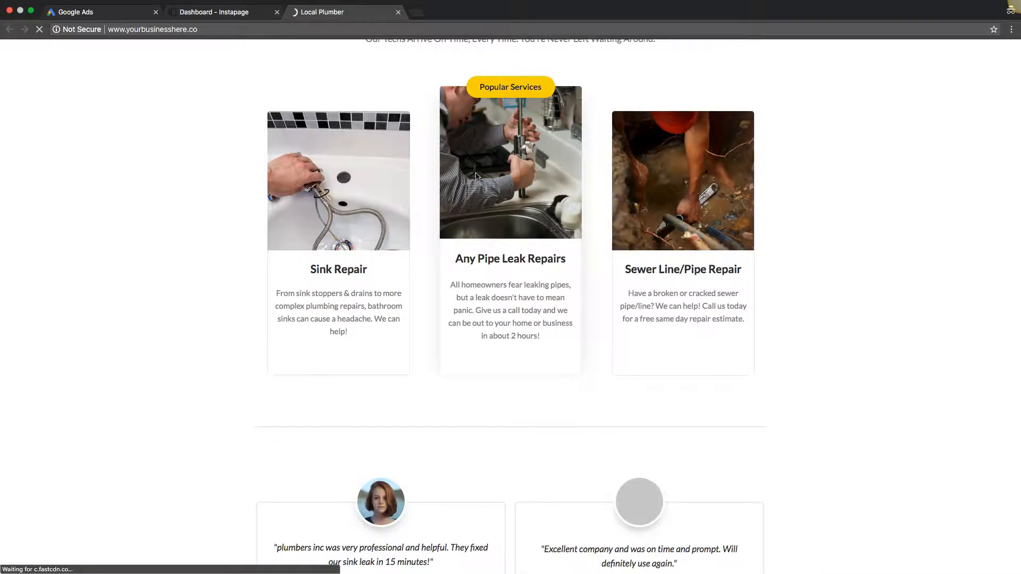
{"action": "mouse_move", "coordinate": [648, 171]}
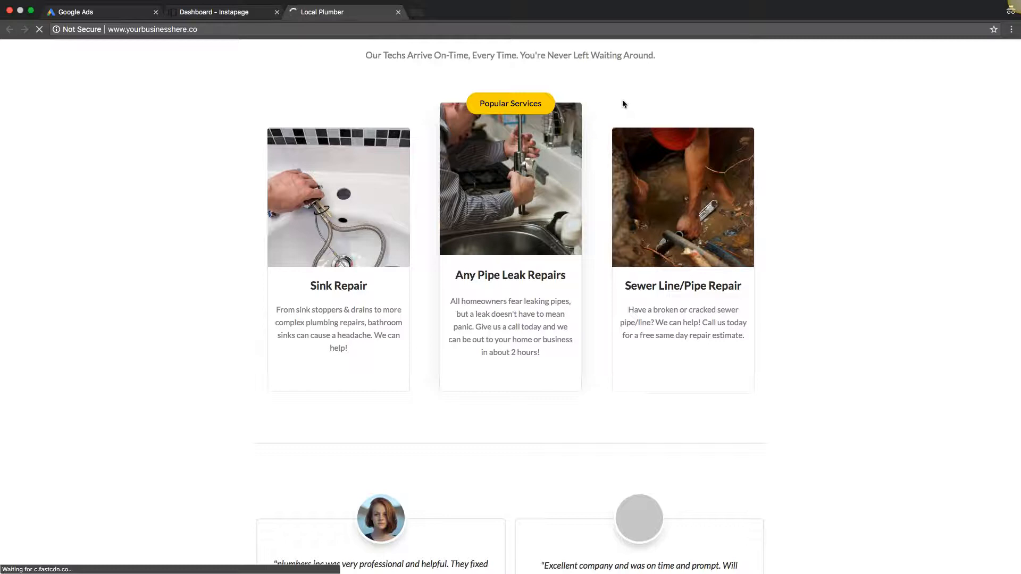
{"action": "mouse_move", "coordinate": [666, 174]}
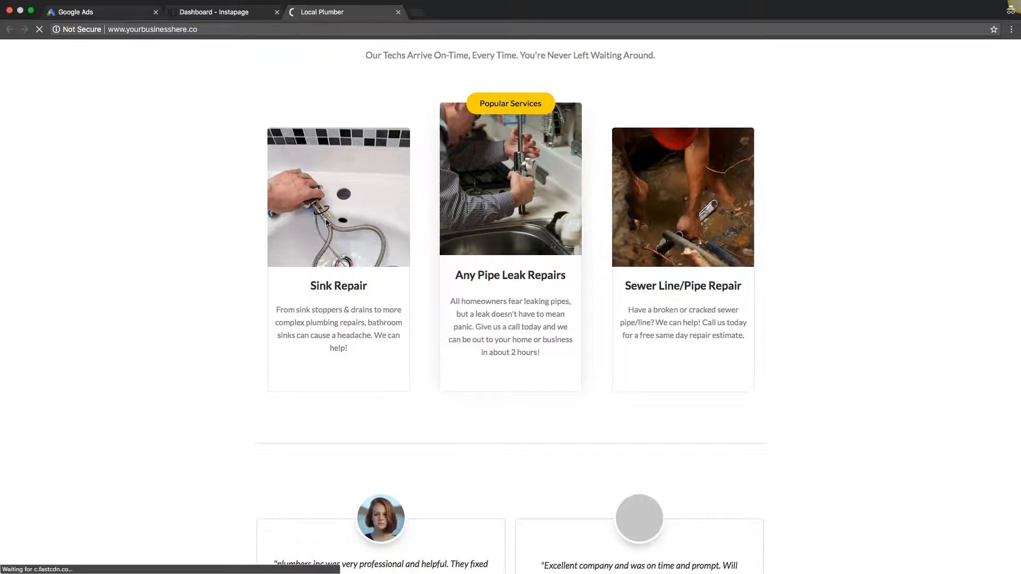
{"action": "mouse_move", "coordinate": [475, 193]}
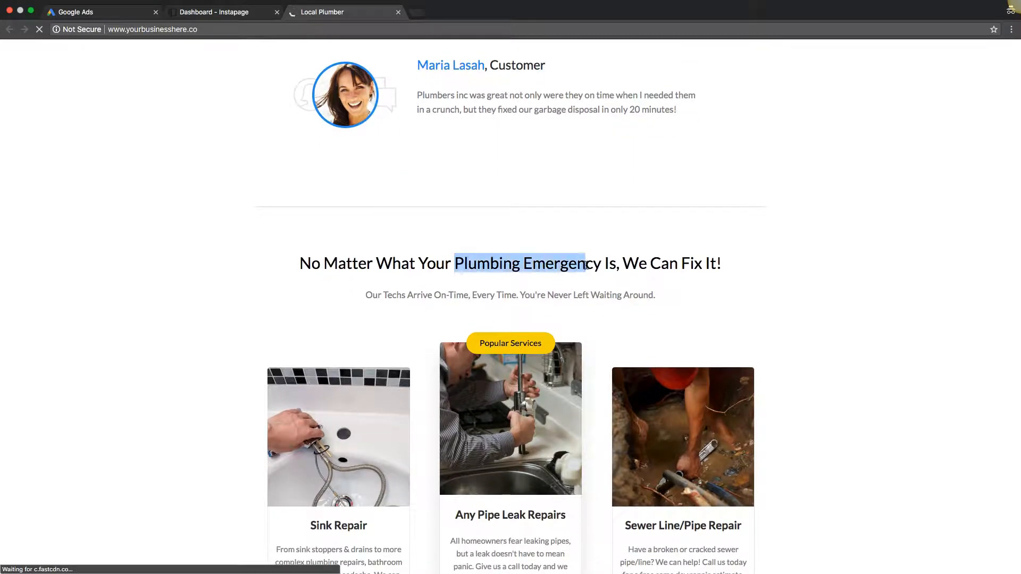
Reach the Schedule Your Estimate section and highlight 'Estimate' in the closing headline.
{"action": "scroll", "scroll_direction": "down", "scroll_amount": 3}
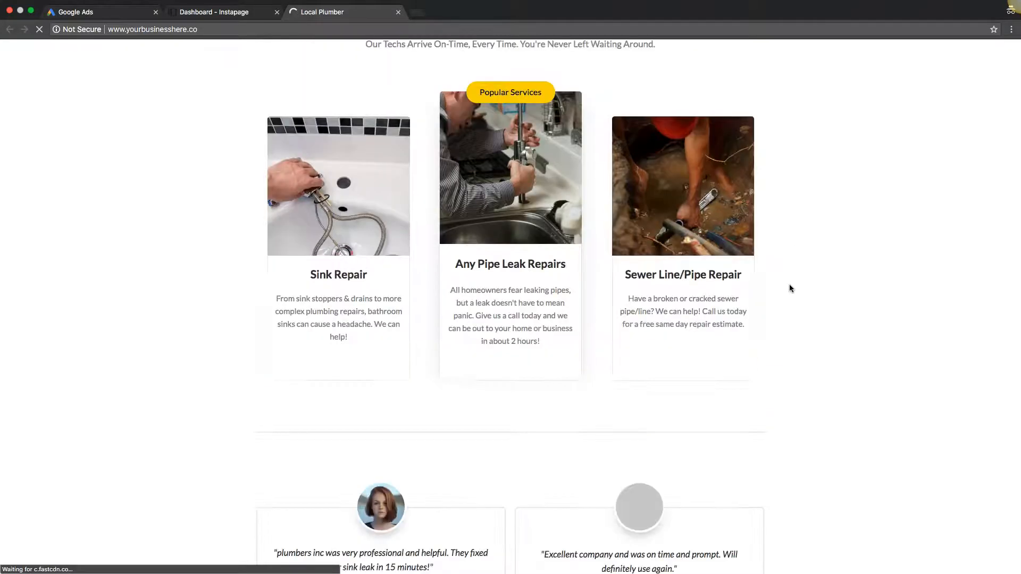
{"action": "scroll", "scroll_direction": "down", "scroll_amount": 3}
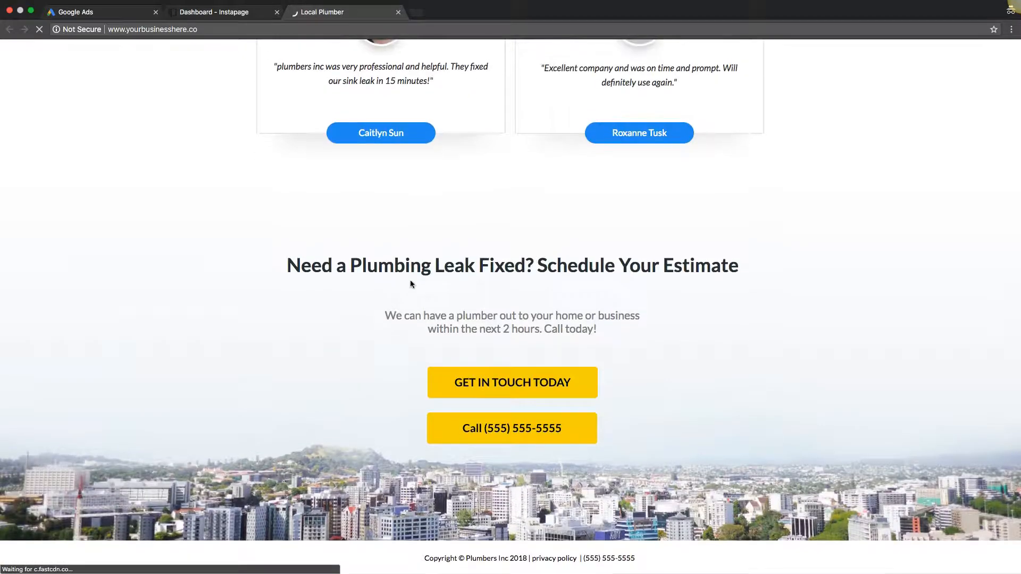
{"action": "left_click_drag", "start_coordinate": [350, 265], "coordinate": [522, 265]}
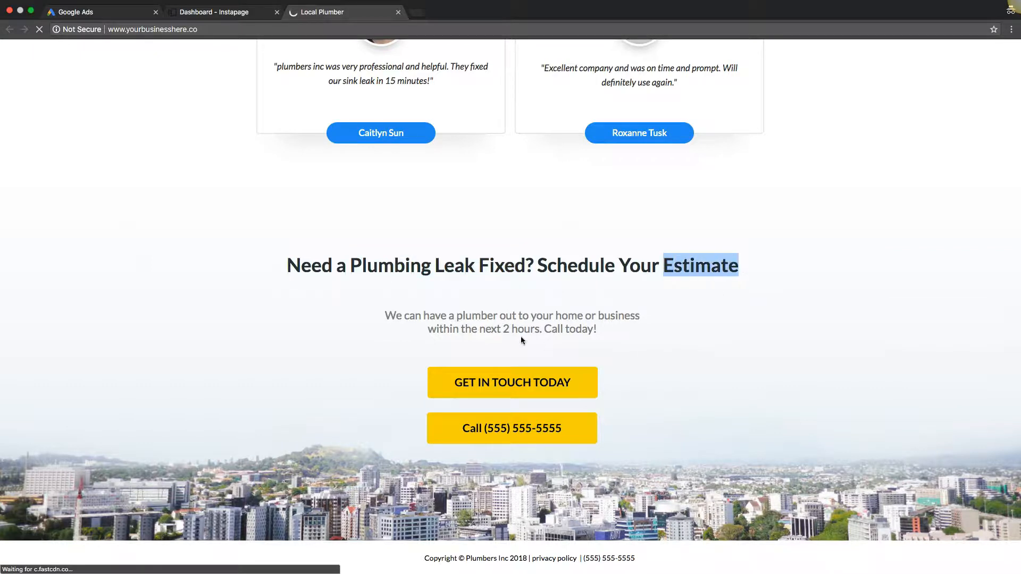
{"action": "double_click", "coordinate": [475, 316]}
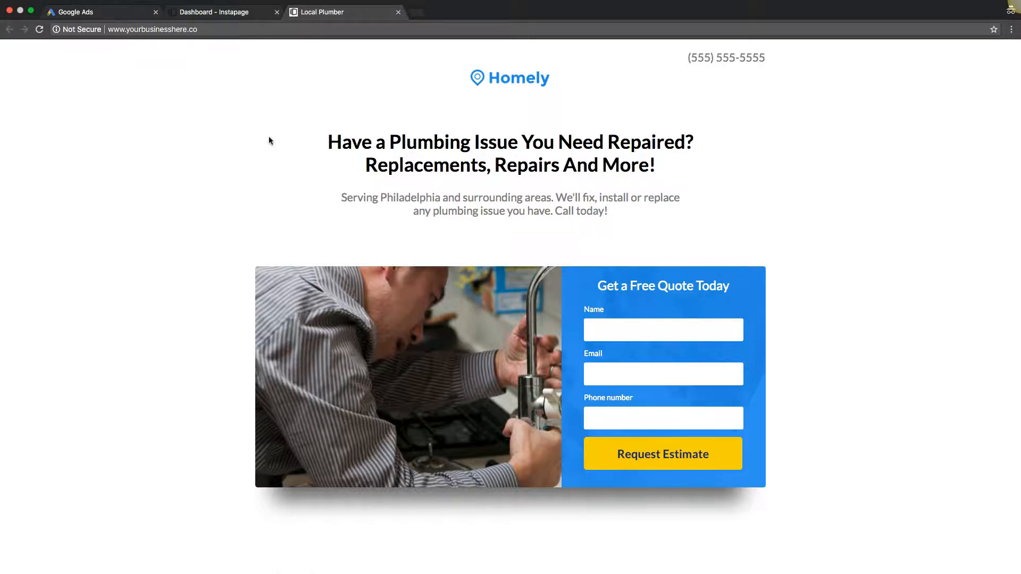
{"action": "mouse_move", "coordinate": [376, 146]}
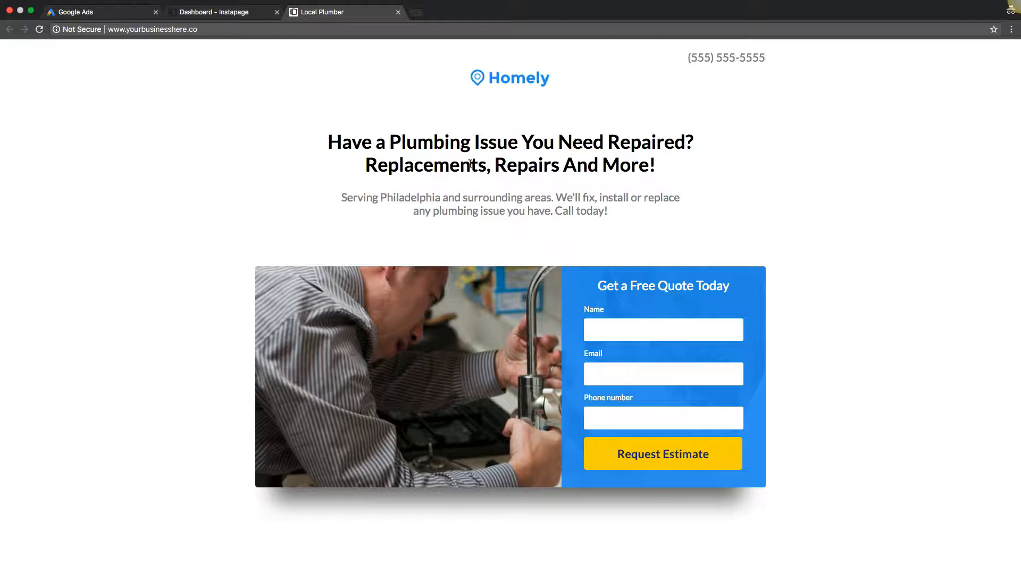
{"action": "mouse_move", "coordinate": [488, 150]}
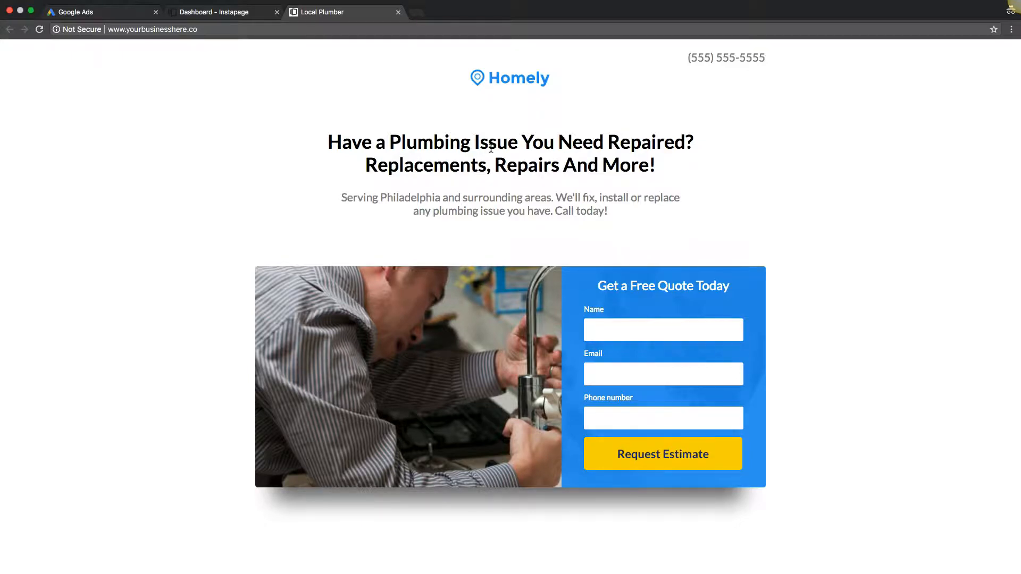
{"action": "mouse_move", "coordinate": [293, 145]}
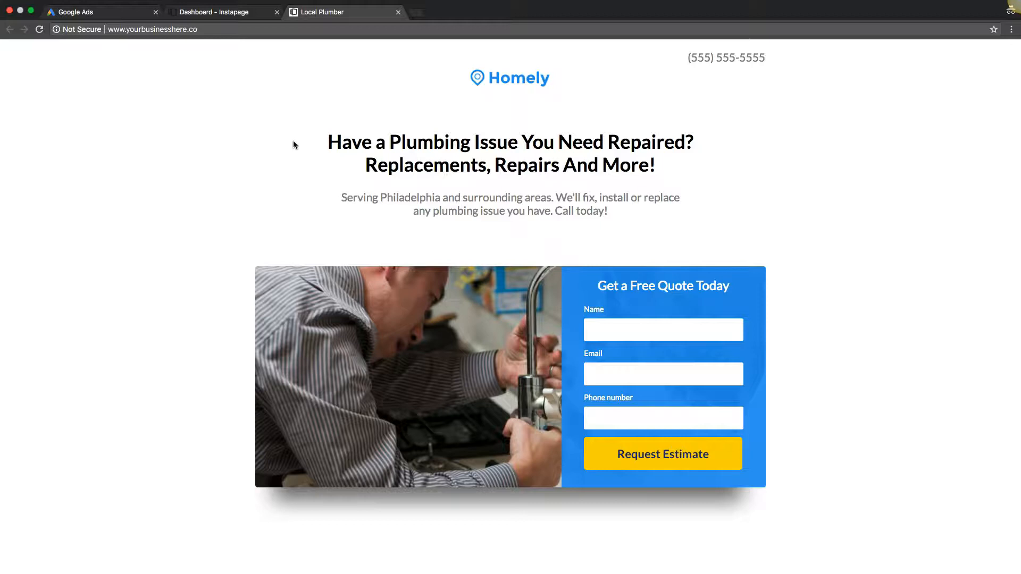
{"action": "scroll", "scroll_direction": "down", "scroll_amount": 3}
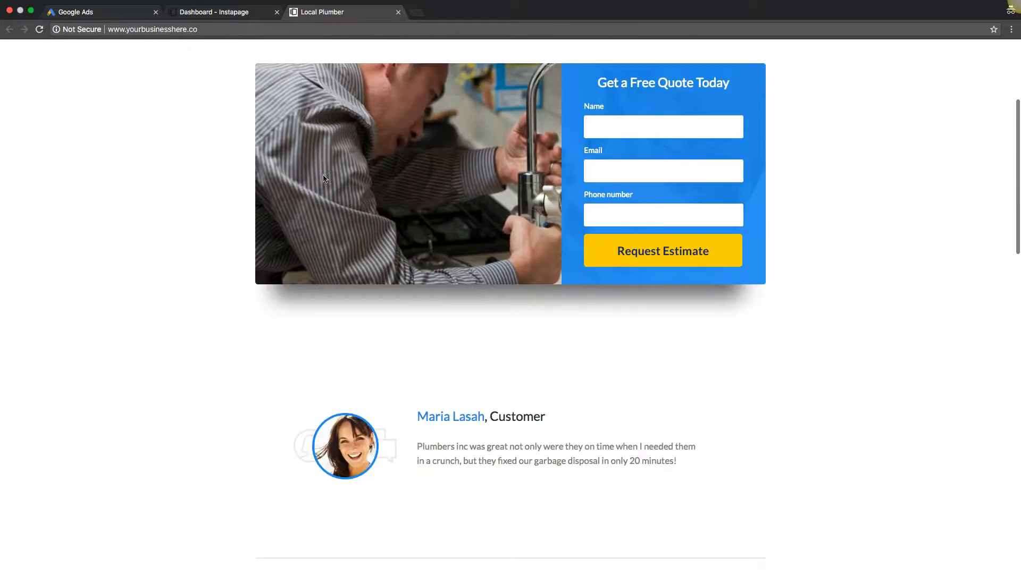
{"action": "scroll", "scroll_direction": "down", "scroll_amount": 3}
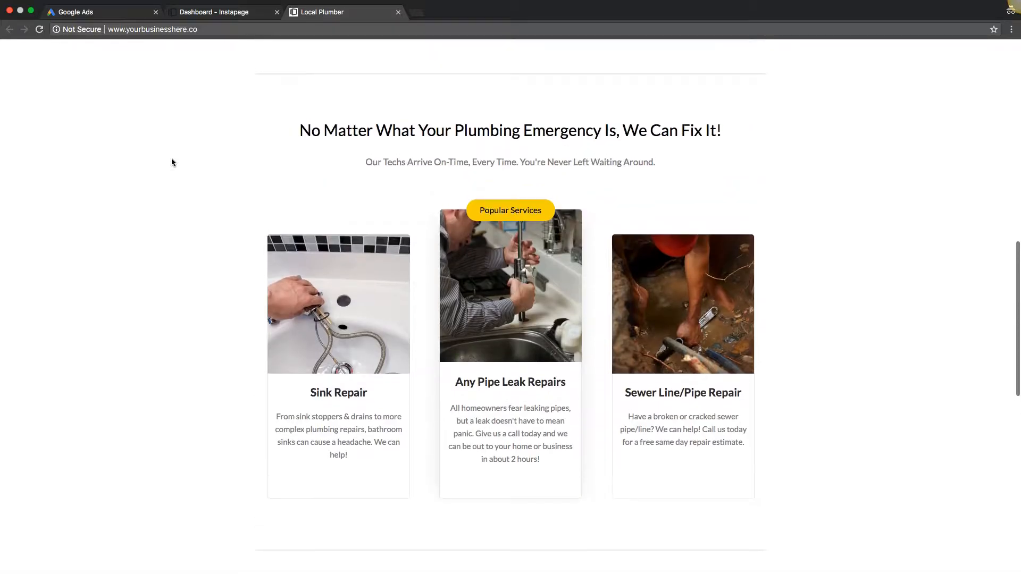
{"action": "scroll", "scroll_direction": "down", "scroll_amount": 3}
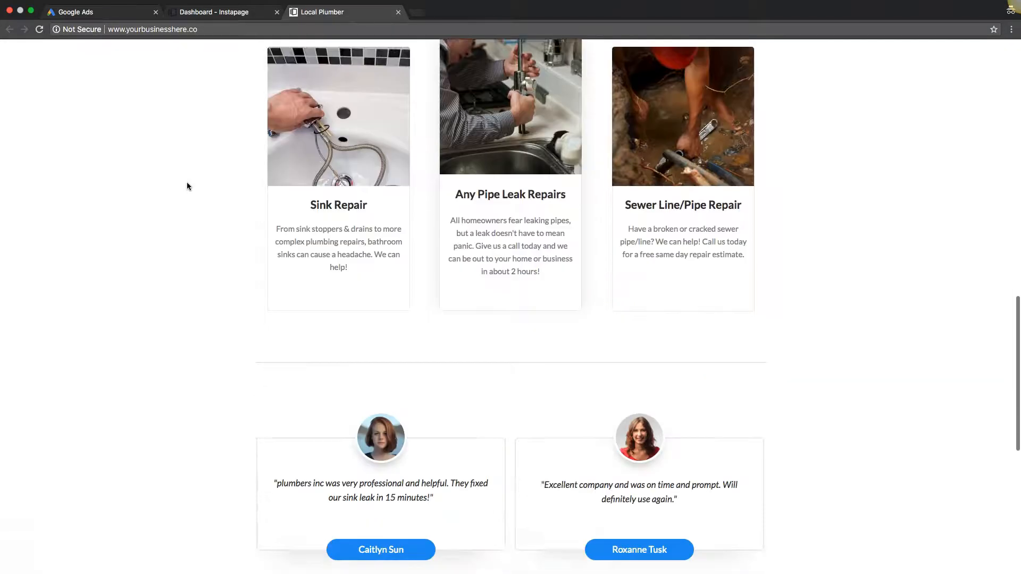
{"action": "scroll", "scroll_direction": "up", "scroll_amount": 3}
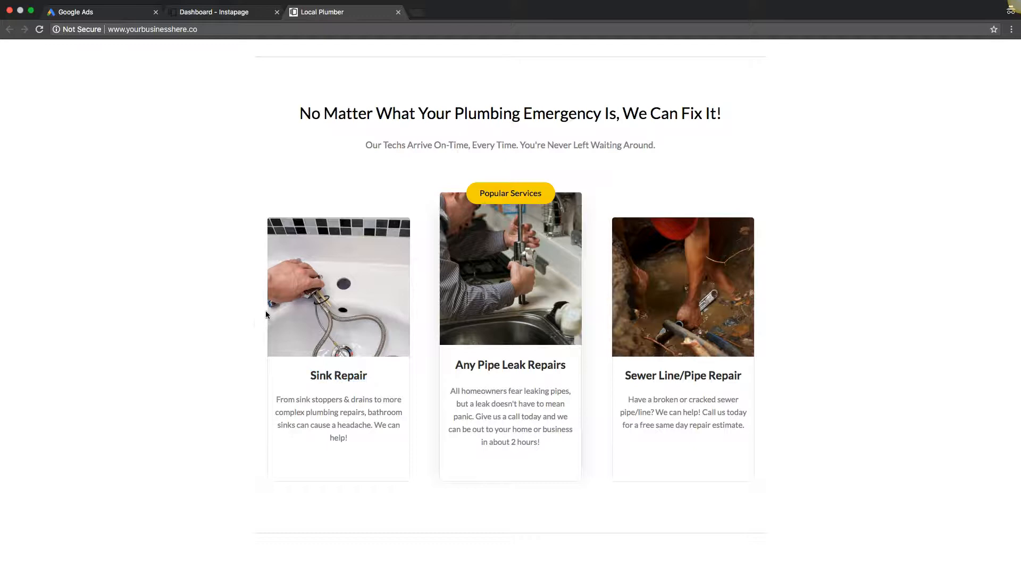
{"action": "scroll", "scroll_direction": "down", "scroll_amount": 3}
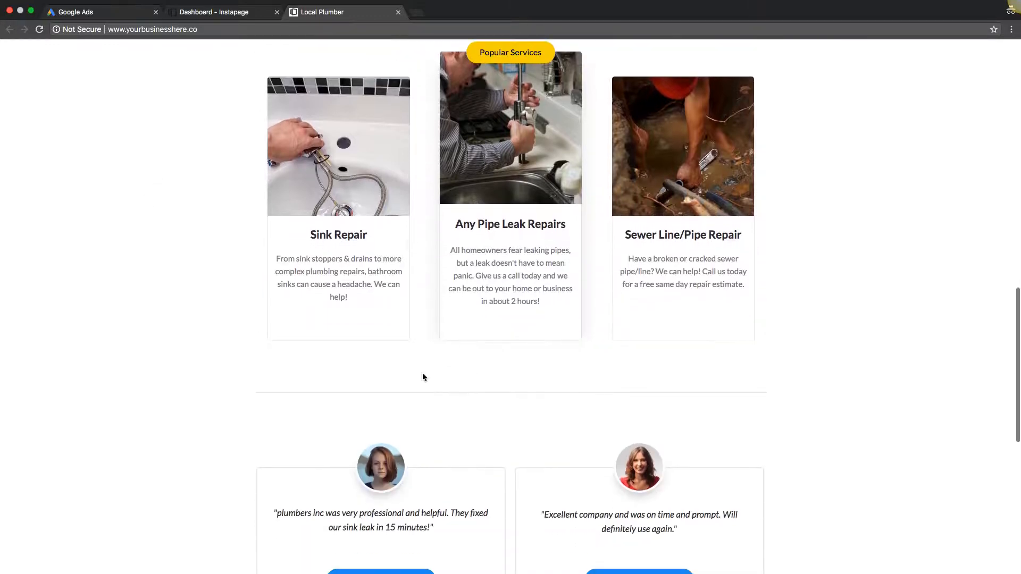
{"action": "scroll", "scroll_direction": "down", "scroll_amount": 3}
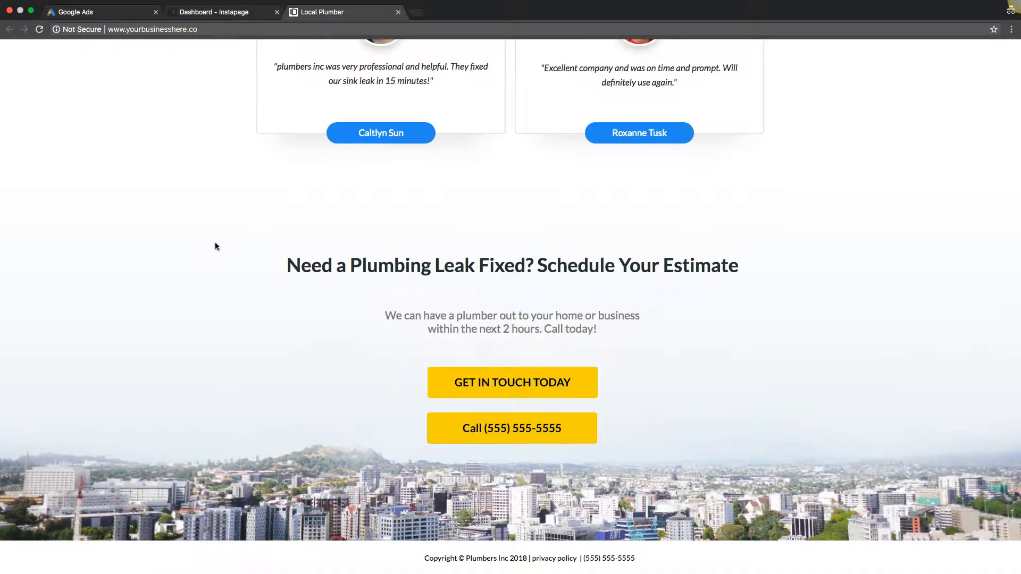
{"action": "scroll", "scroll_direction": "down", "scroll_amount": 3}
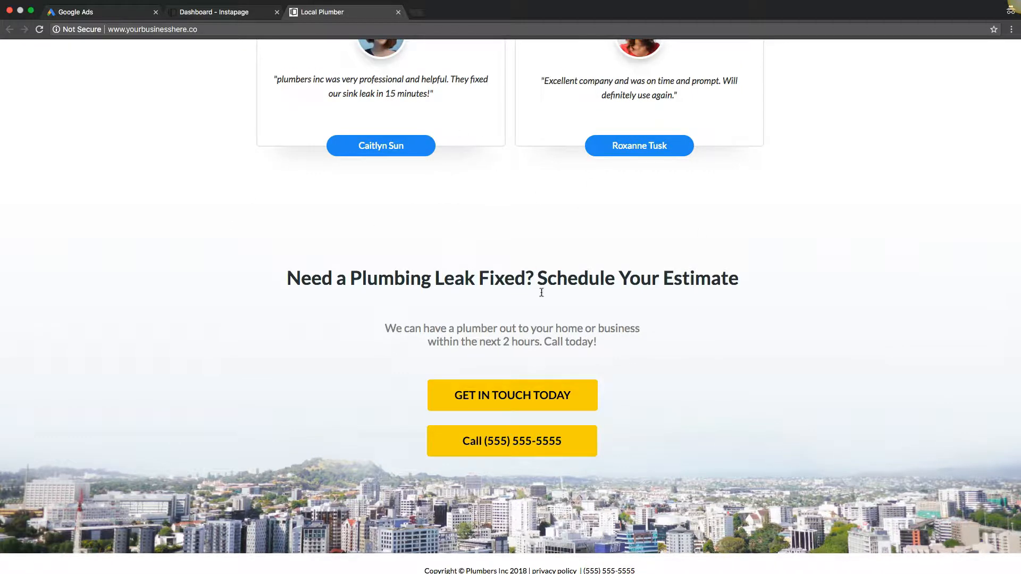
{"action": "scroll", "scroll_direction": "up", "scroll_amount": 3}
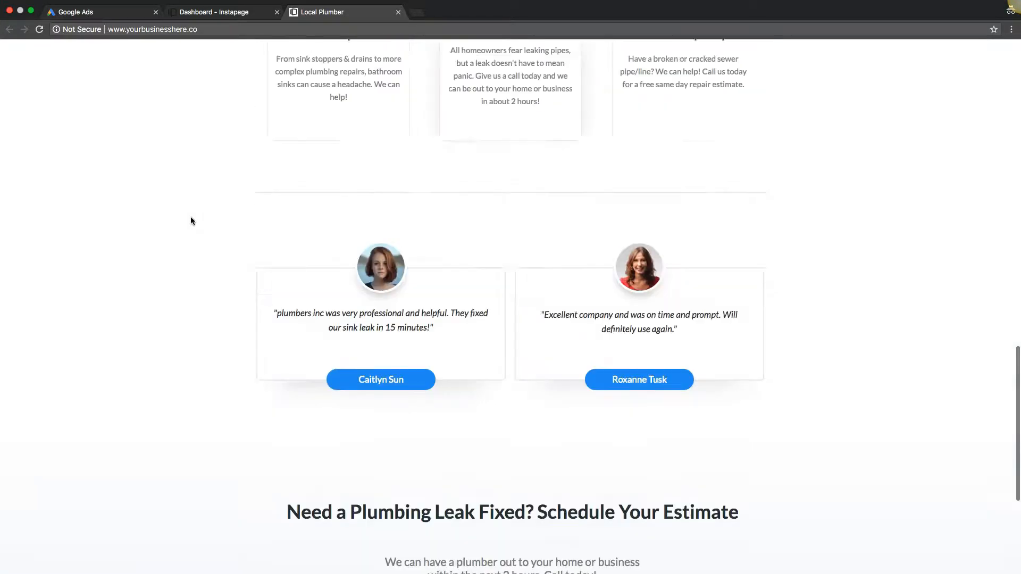
{"action": "scroll", "scroll_direction": "up", "scroll_amount": 3}
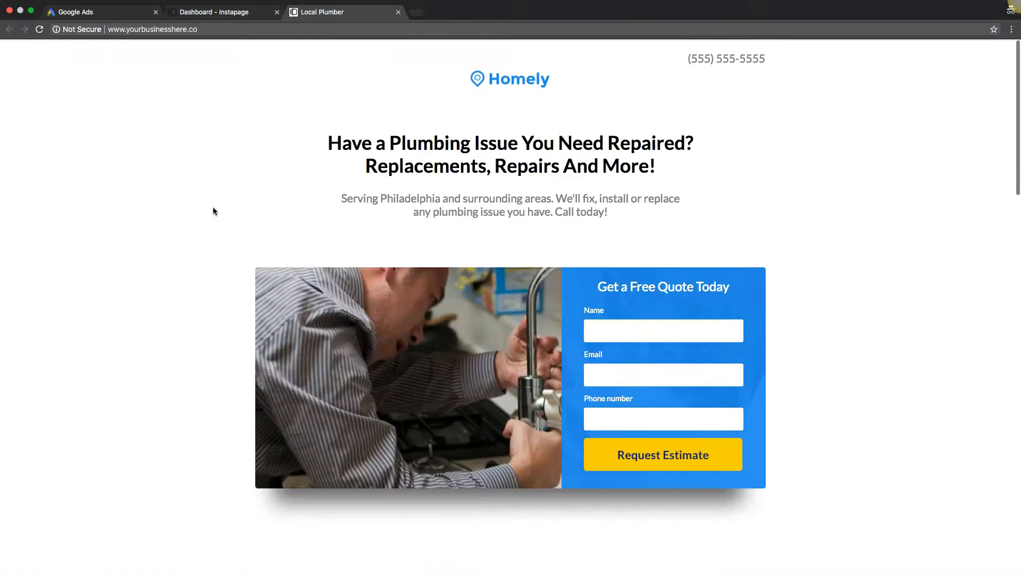
{"action": "scroll", "scroll_direction": "down", "scroll_amount": 3}
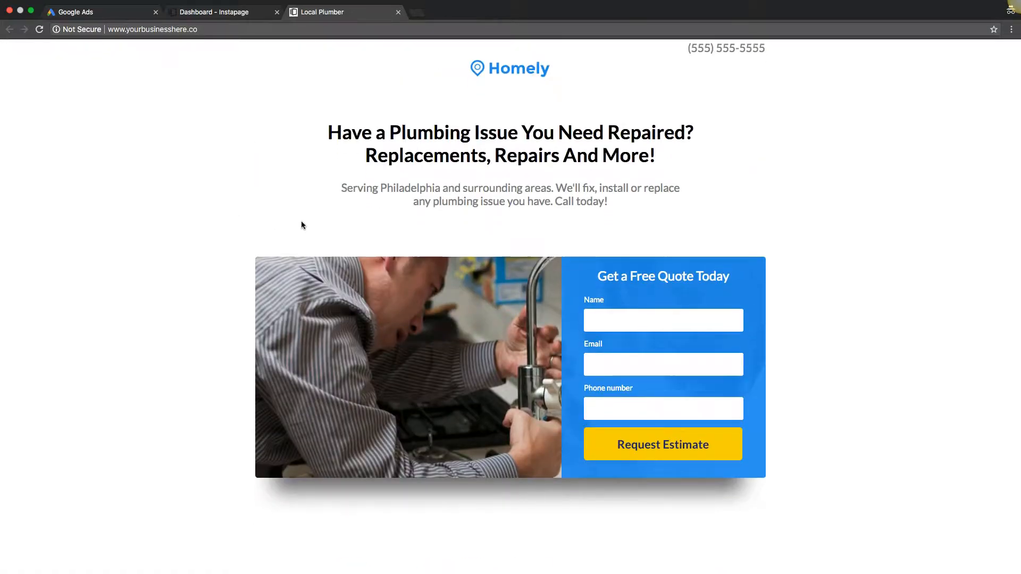
{"action": "scroll", "scroll_direction": "down", "scroll_amount": 3}
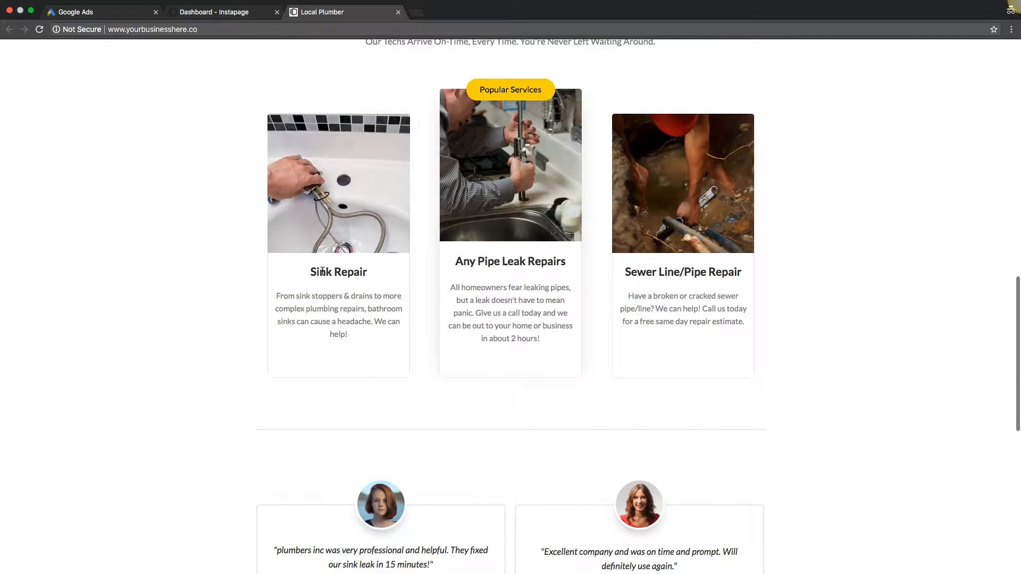
{"action": "double_click", "coordinate": [338, 271]}
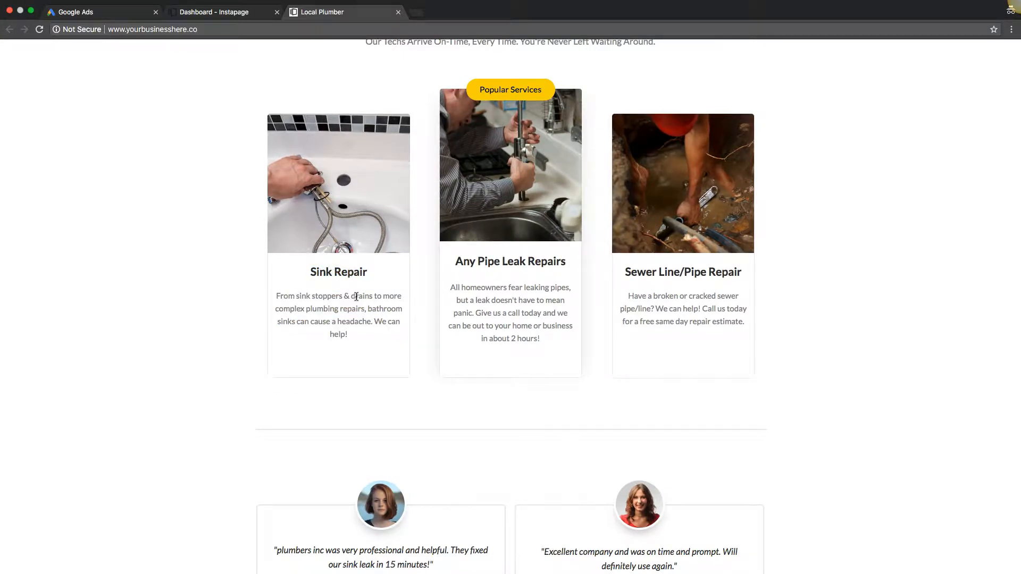
{"action": "left_click_drag", "start_coordinate": [455, 262], "coordinate": [511, 262]}
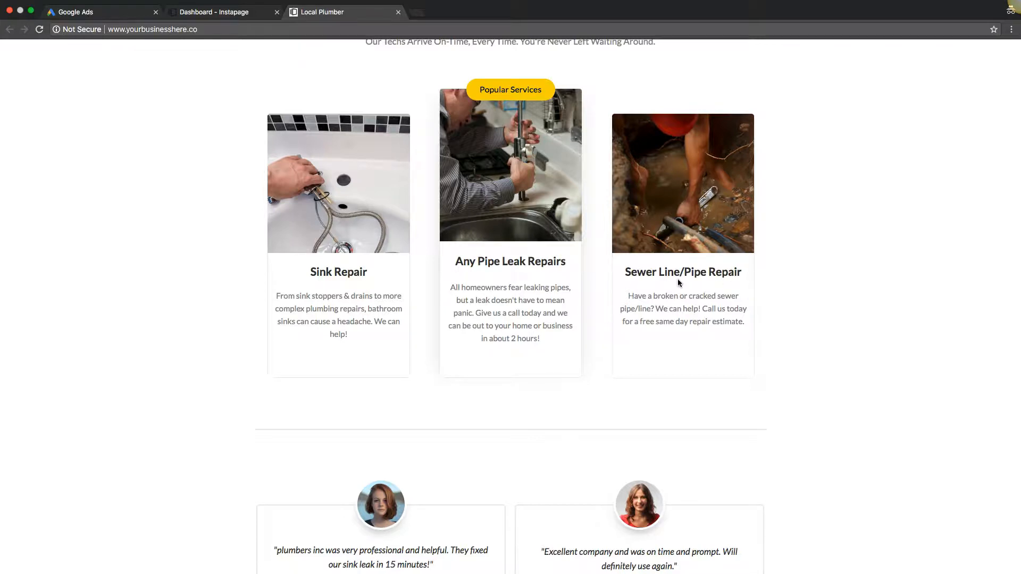
{"action": "scroll", "scroll_direction": "down", "scroll_amount": 3}
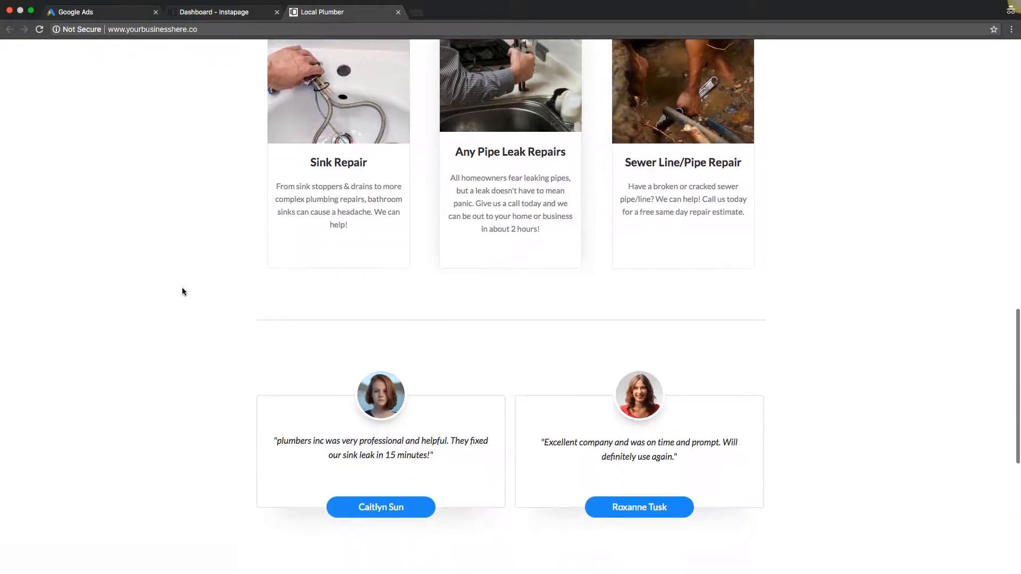
{"action": "scroll", "scroll_direction": "down", "scroll_amount": 3}
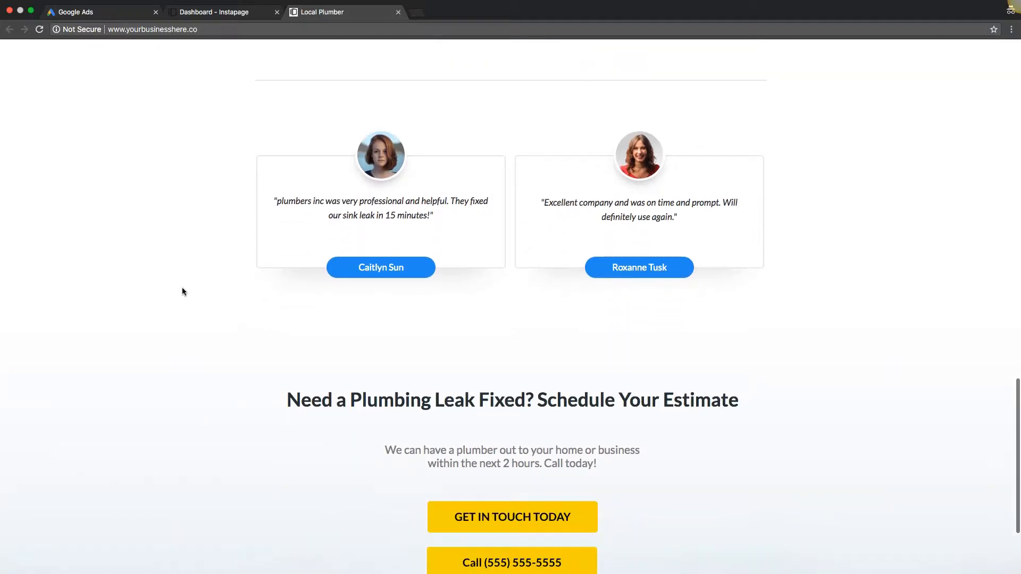
{"action": "scroll", "scroll_direction": "down", "scroll_amount": 3}
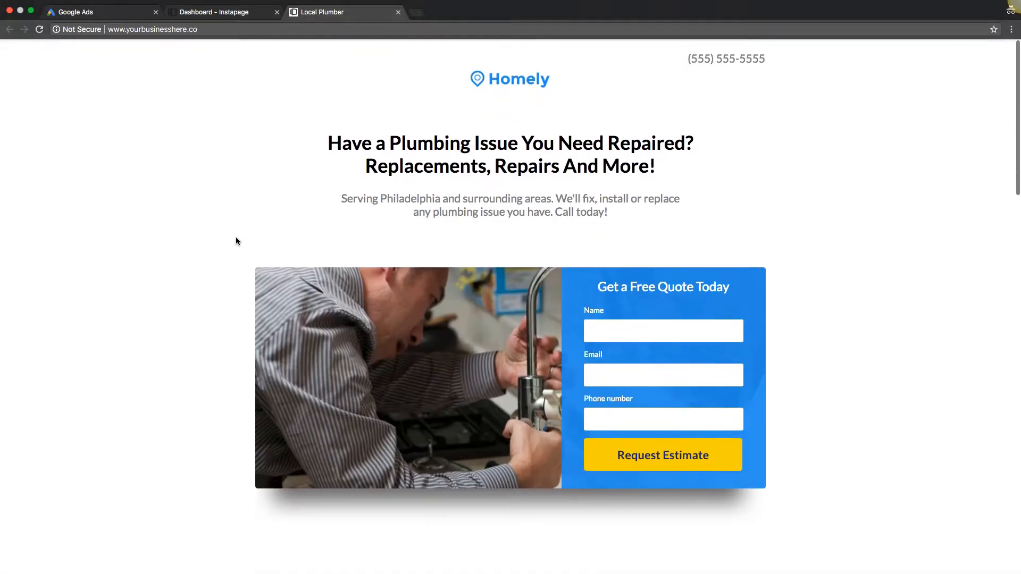
{"action": "scroll", "scroll_direction": "down", "scroll_amount": 3}
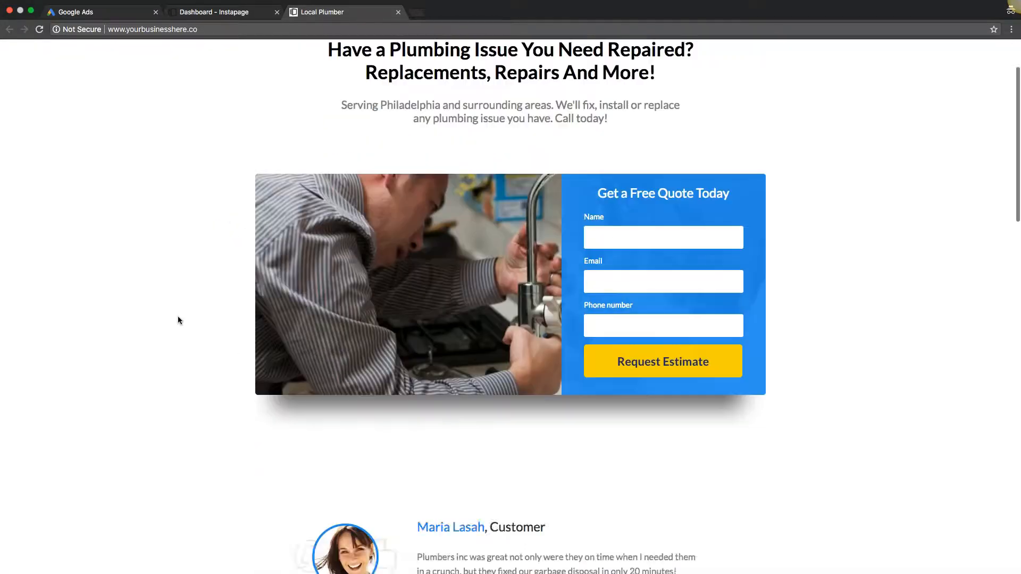
{"action": "scroll", "scroll_direction": "down", "scroll_amount": 3}
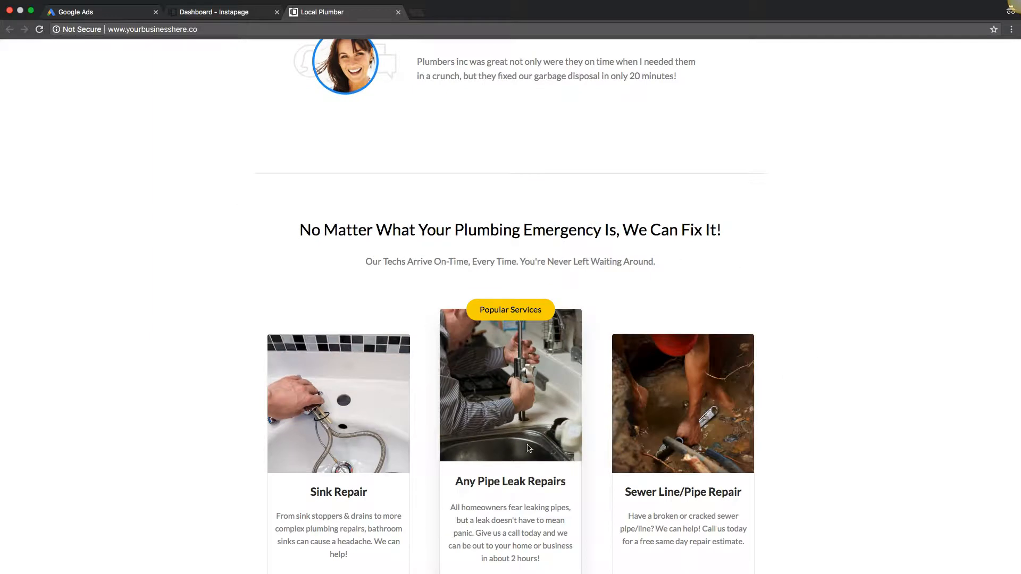
{"action": "scroll", "scroll_direction": "down", "scroll_amount": 3}
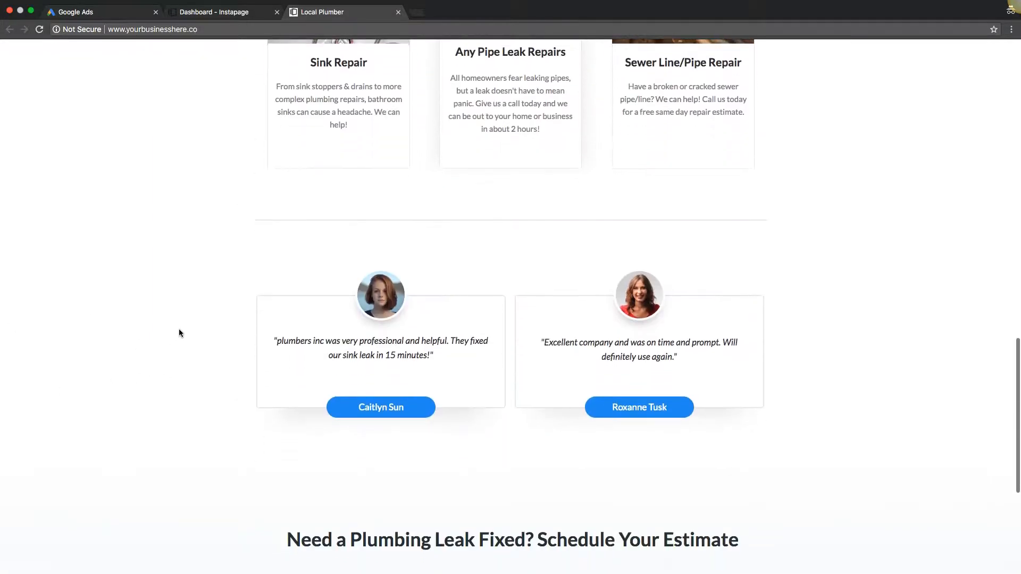
{"action": "scroll", "scroll_direction": "down", "scroll_amount": 3}
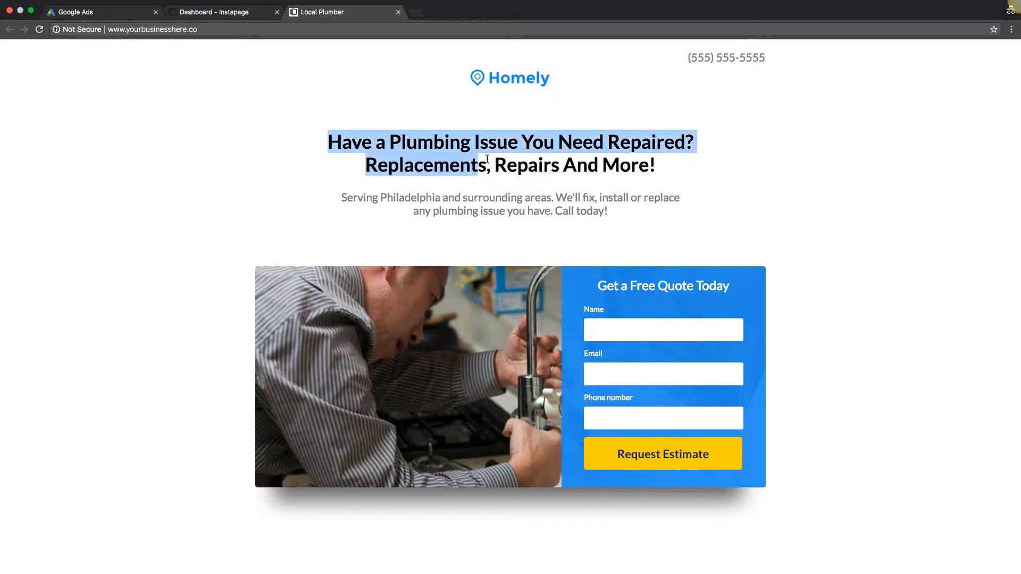
Highlight the Serving Philadelphia subheading beneath the main headline, then clear it.
{"action": "left_click", "coordinate": [360, 215]}
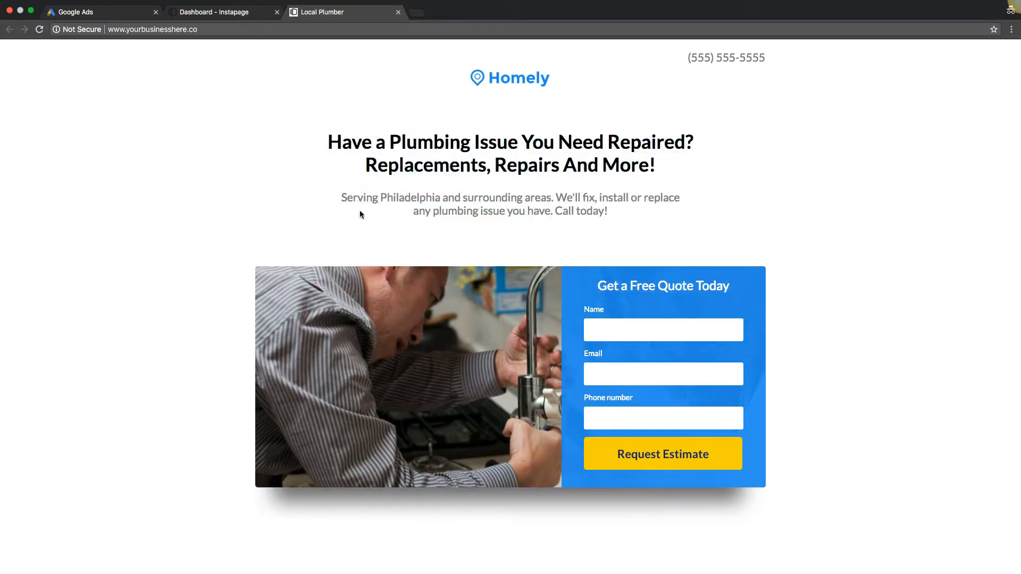
{"action": "left_click_drag", "start_coordinate": [343, 197], "coordinate": [610, 211]}
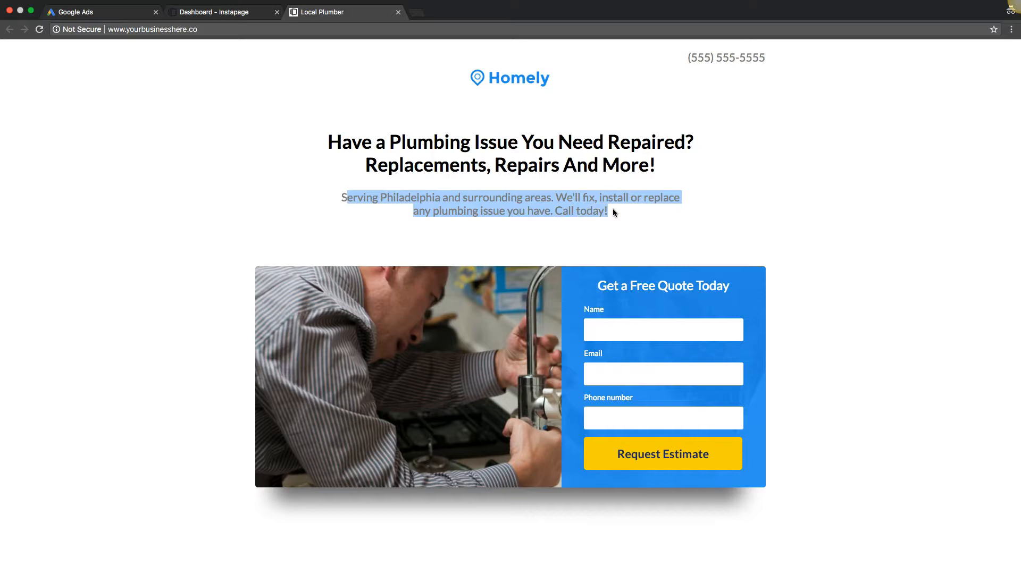
{"action": "left_click", "coordinate": [599, 210]}
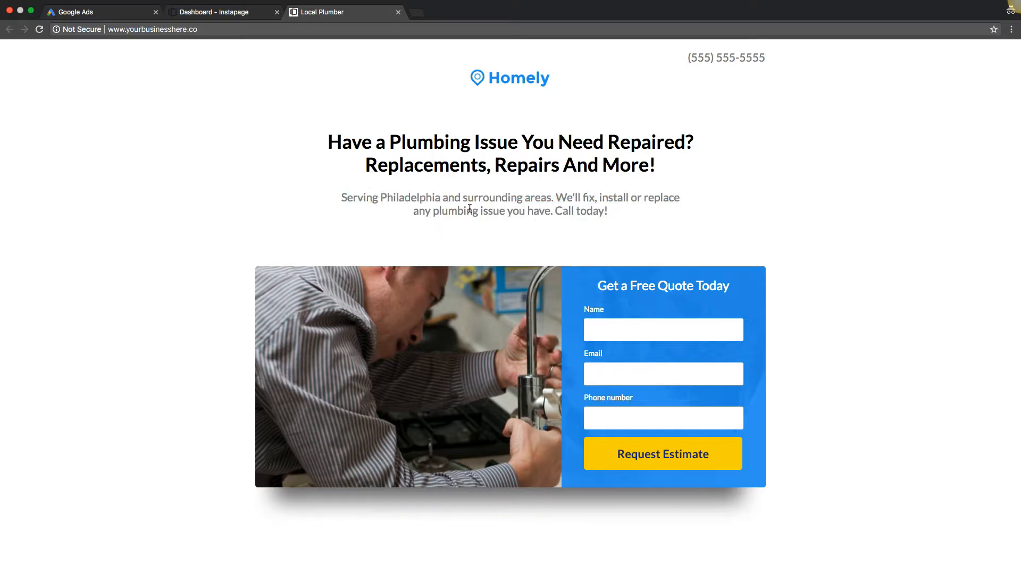
{"action": "mouse_move", "coordinate": [209, 189]}
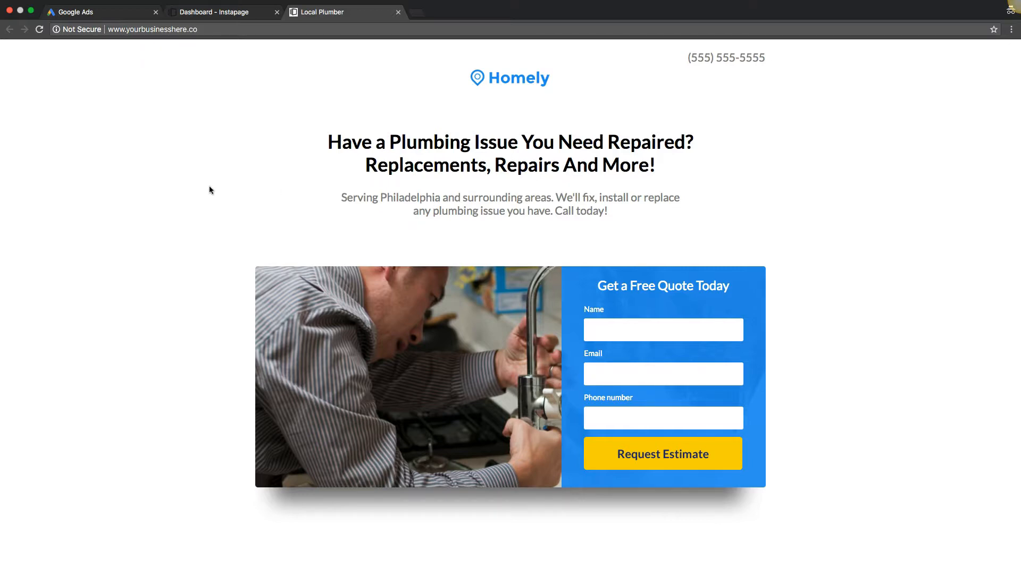
Review the page from the quote form down to the Schedule Your Estimate section and footer.
{"action": "scroll", "scroll_direction": "down", "scroll_amount": 3}
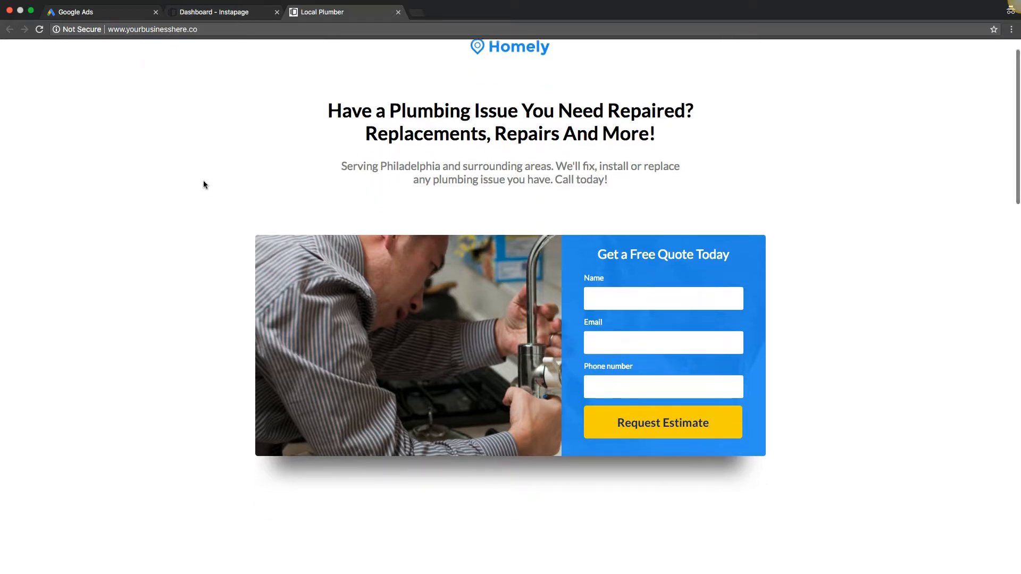
{"action": "scroll", "scroll_direction": "down", "scroll_amount": 3}
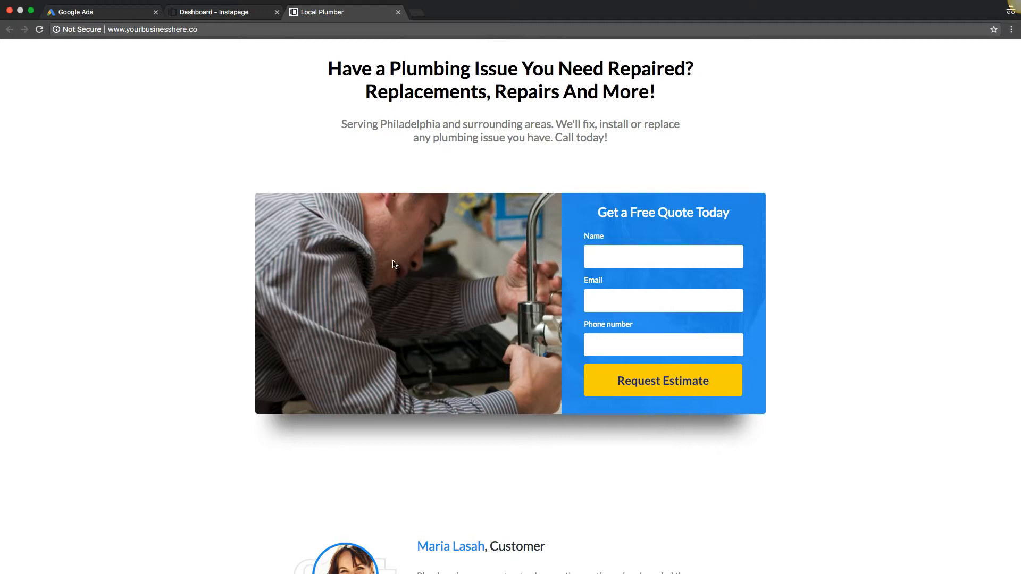
{"action": "scroll", "scroll_direction": "down", "scroll_amount": 3}
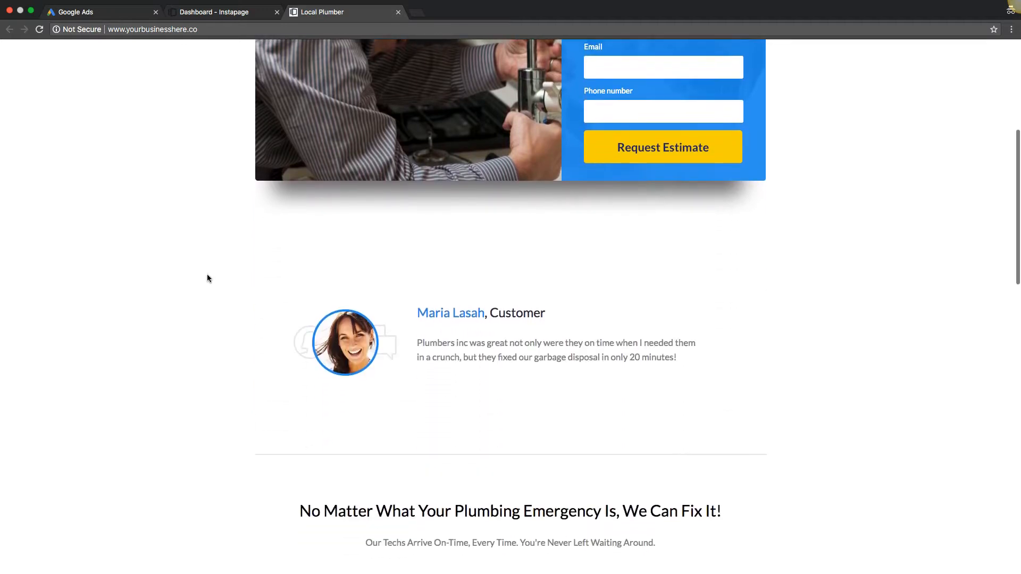
{"action": "scroll", "scroll_direction": "down", "scroll_amount": 3}
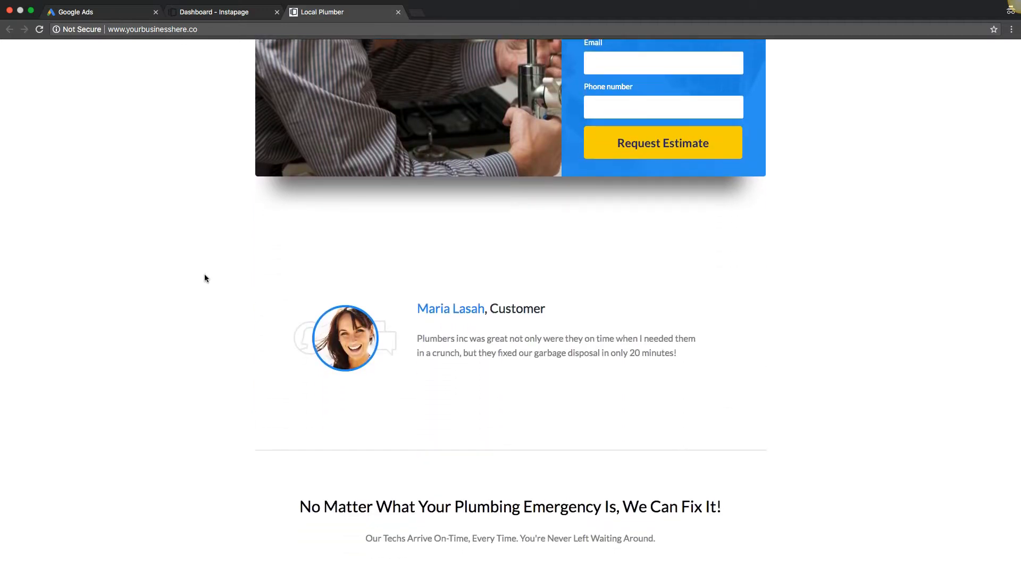
{"action": "scroll", "scroll_direction": "down", "scroll_amount": 3}
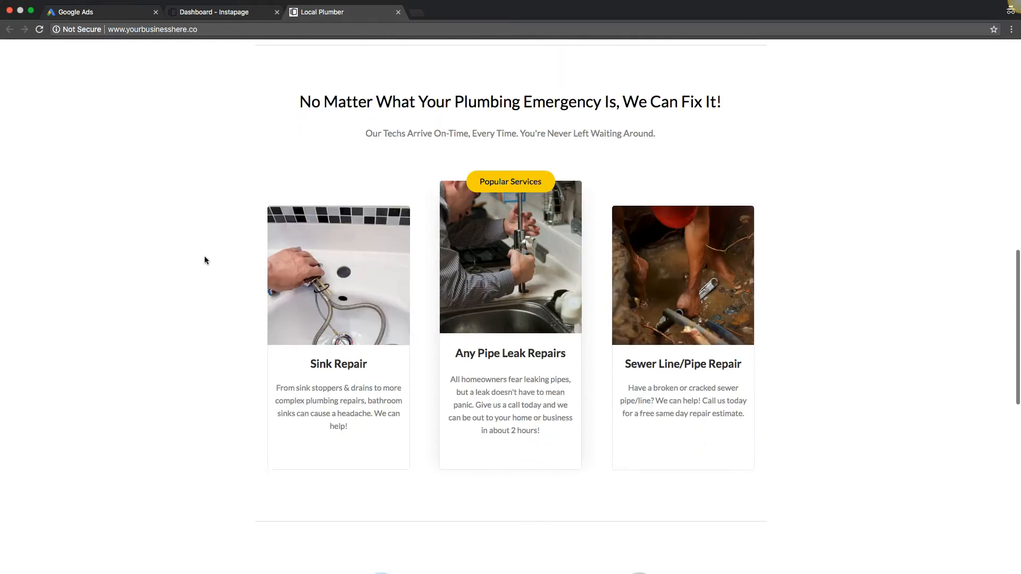
{"action": "scroll", "scroll_direction": "down", "scroll_amount": 3}
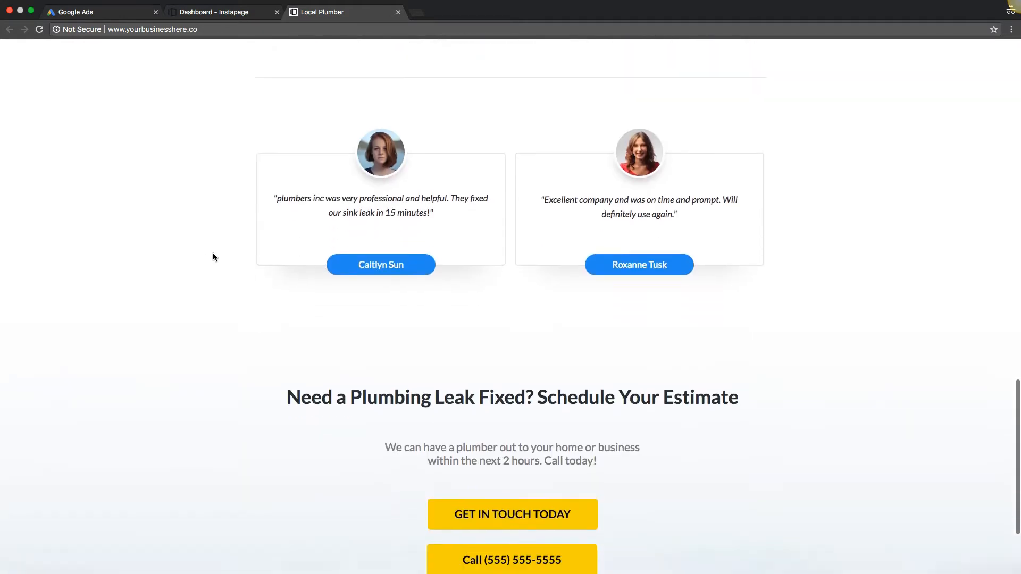
{"action": "scroll", "scroll_direction": "down", "scroll_amount": 3}
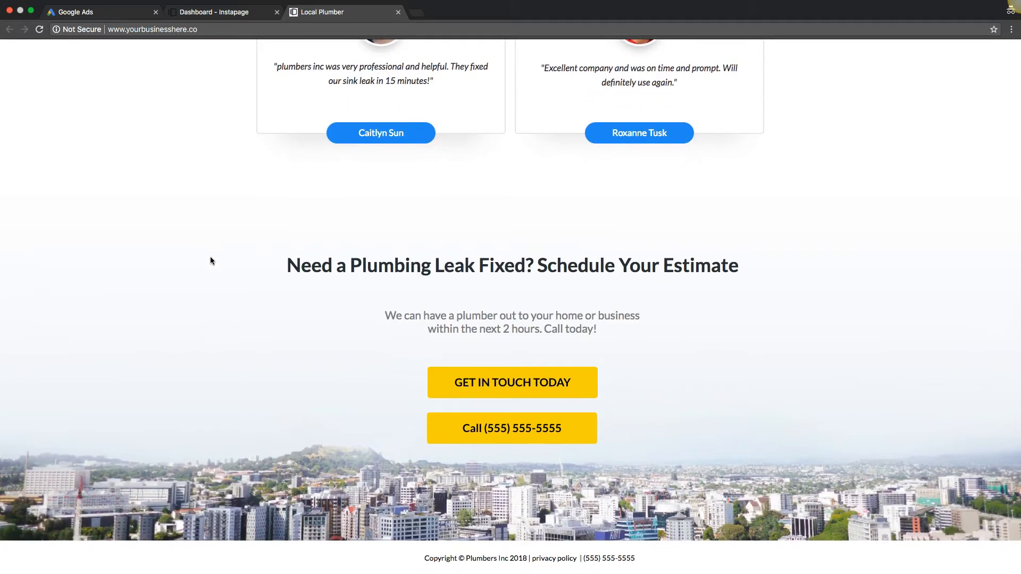
{"action": "mouse_move", "coordinate": [218, 253]}
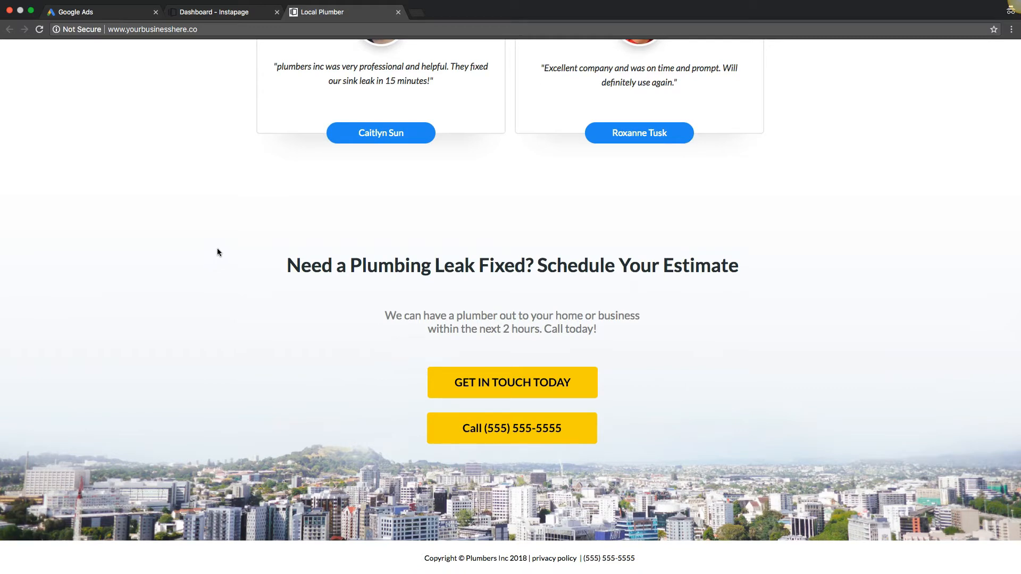
{"action": "mouse_move", "coordinate": [227, 236]}
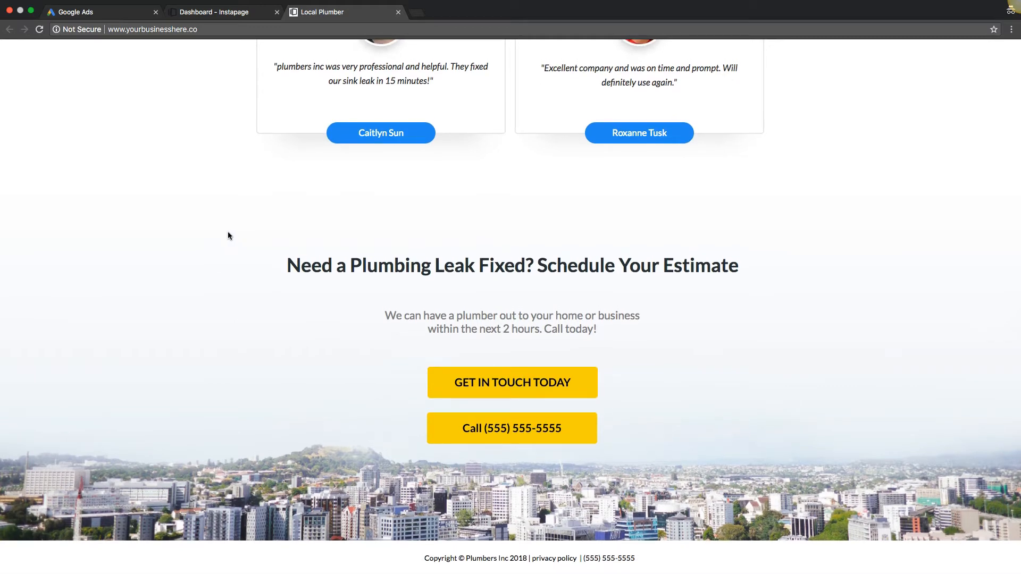